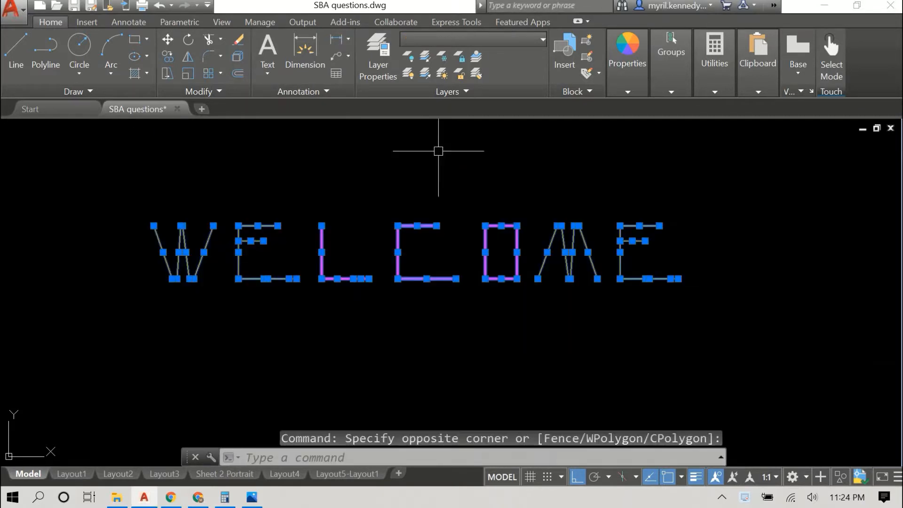
Try moving the WELCOME lettering onto centre line, construction lines and outline layers
{"action": "left_click", "coordinate": [540, 39]}
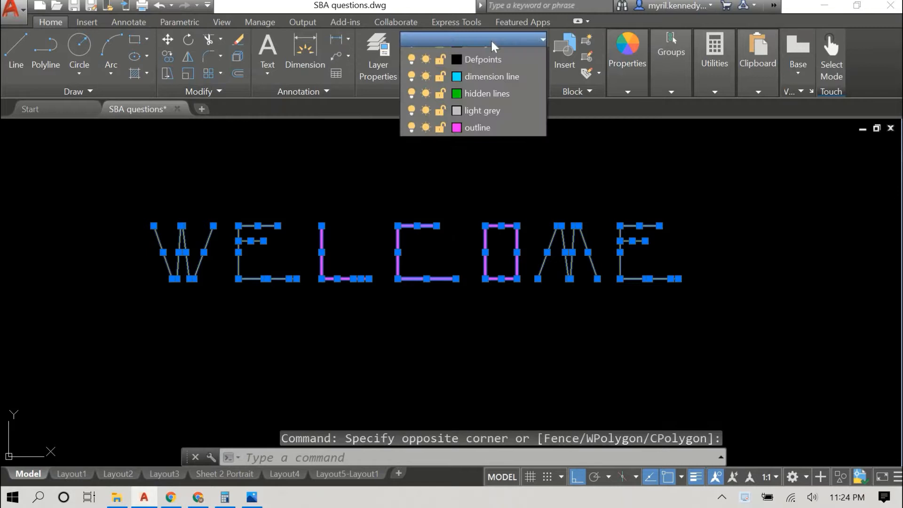
{"action": "left_click", "coordinate": [483, 39]}
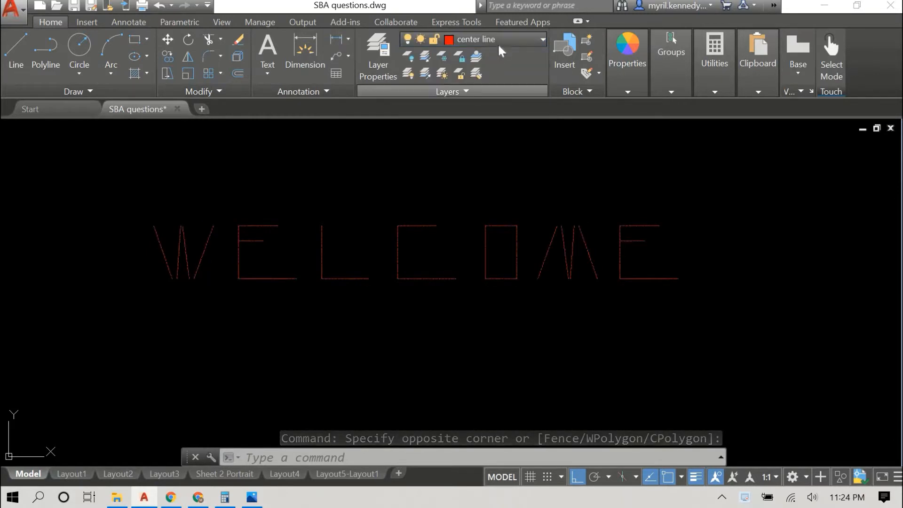
{"action": "left_click", "coordinate": [540, 39]}
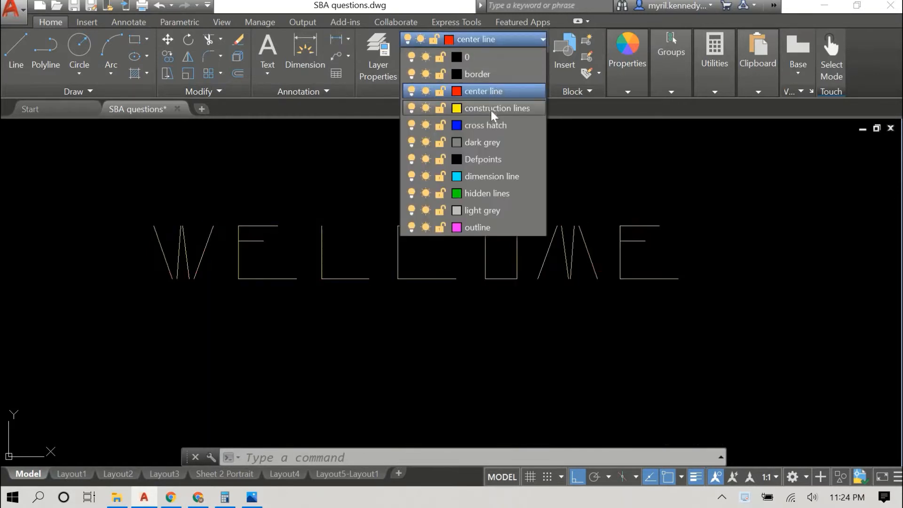
{"action": "left_click", "coordinate": [496, 108]}
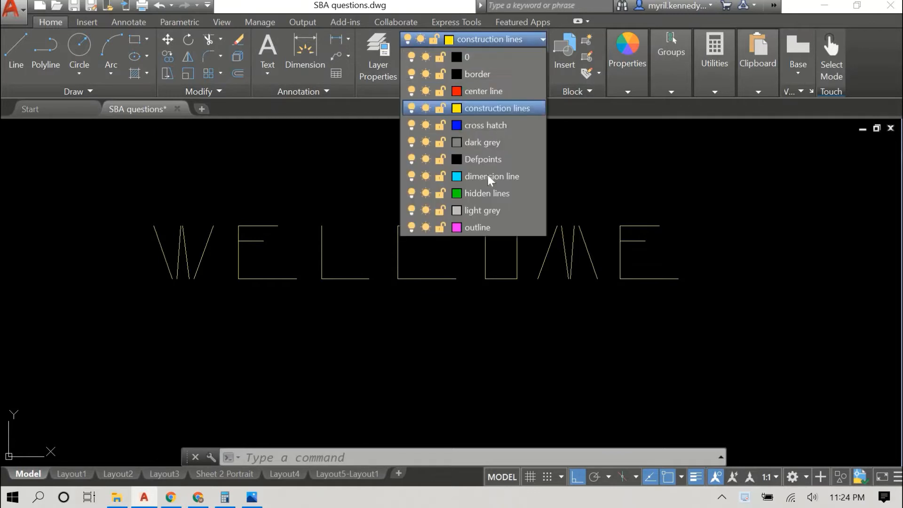
{"action": "left_click", "coordinate": [477, 228]}
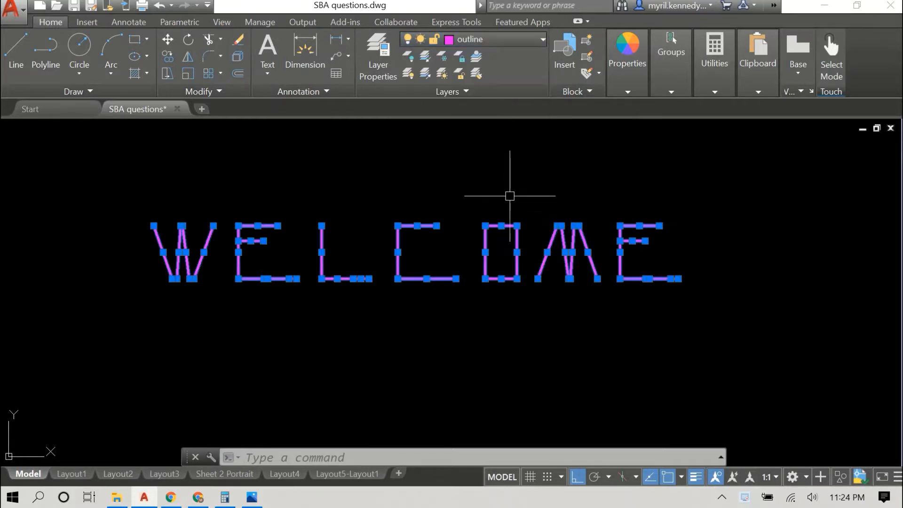
{"action": "mouse_move", "coordinate": [327, 165]}
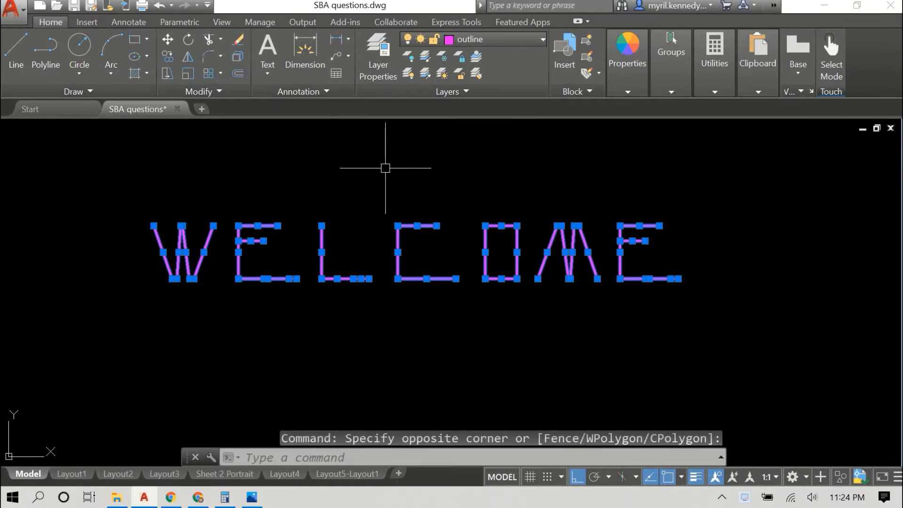
Erase the selected WELCOME lettering, leaving the drawing area empty
{"action": "key", "text": "Delete"}
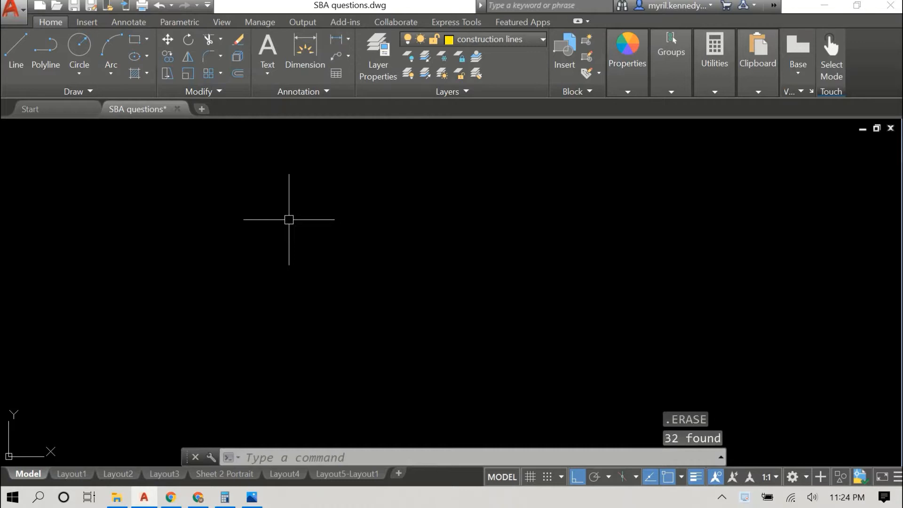
{"action": "right_click", "coordinate": [289, 219]}
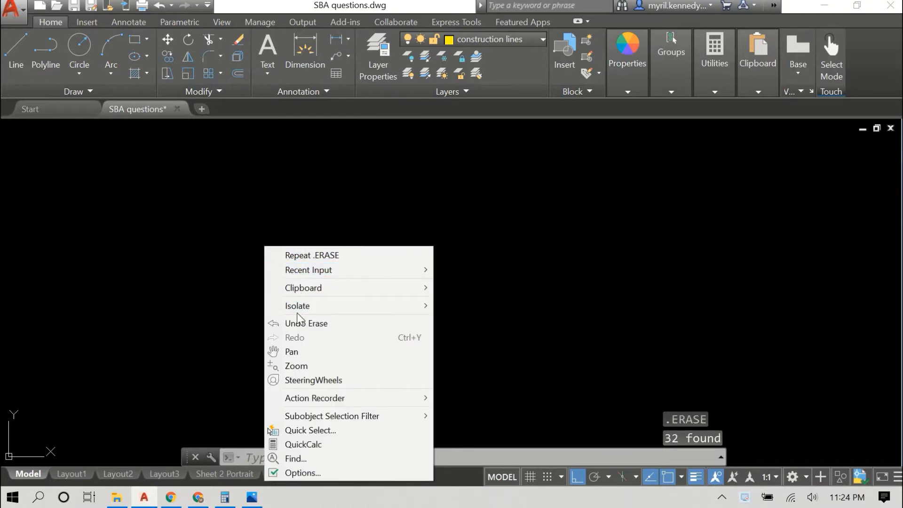
{"action": "left_click", "coordinate": [305, 323]}
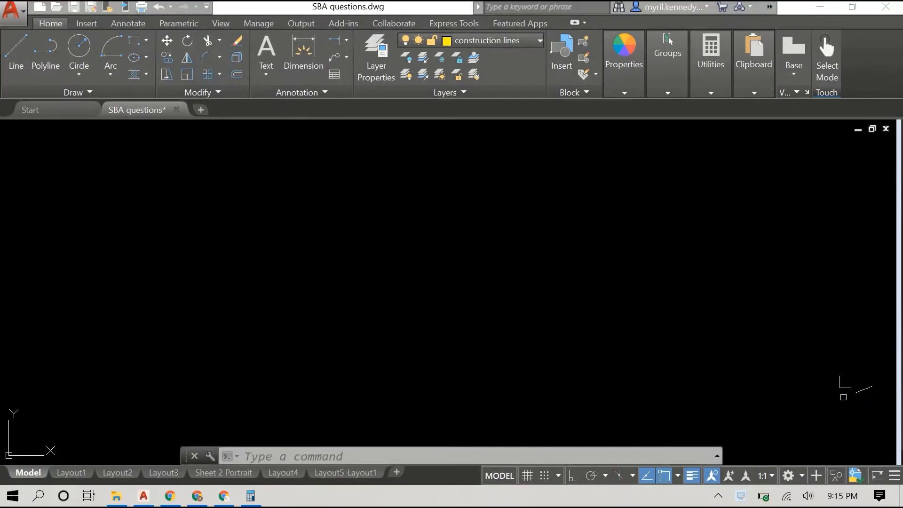
{"action": "mouse_move", "coordinate": [232, 286]}
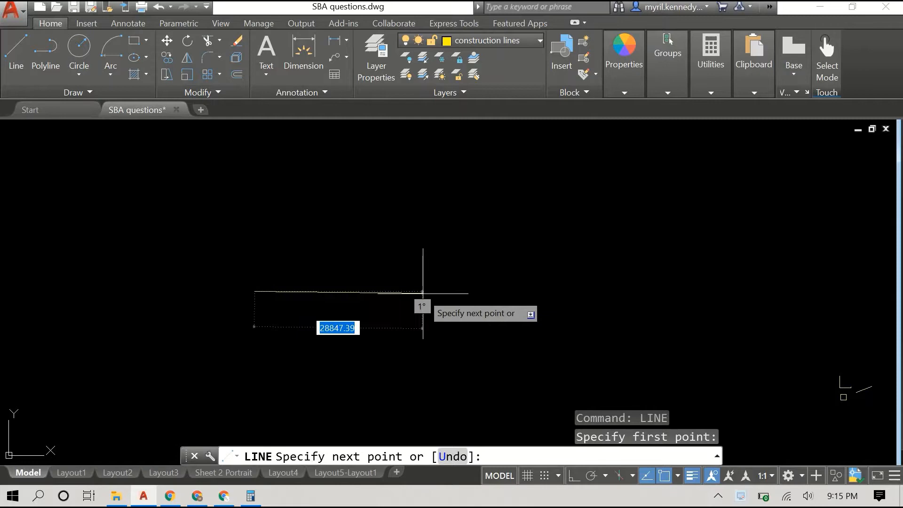
{"action": "mouse_move", "coordinate": [444, 288]}
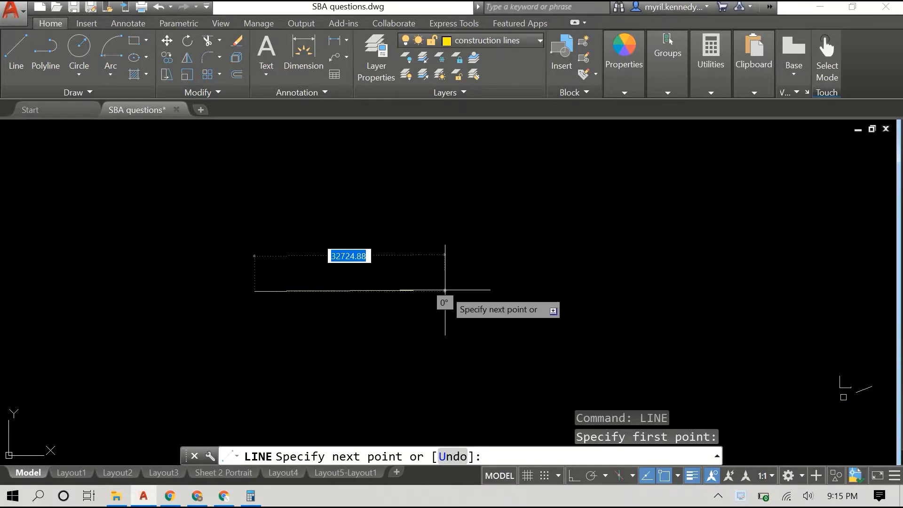
Draw a 3000-long horizontal base line with Ortho on, then start the crossing vertical line
{"action": "key", "text": "f8"}
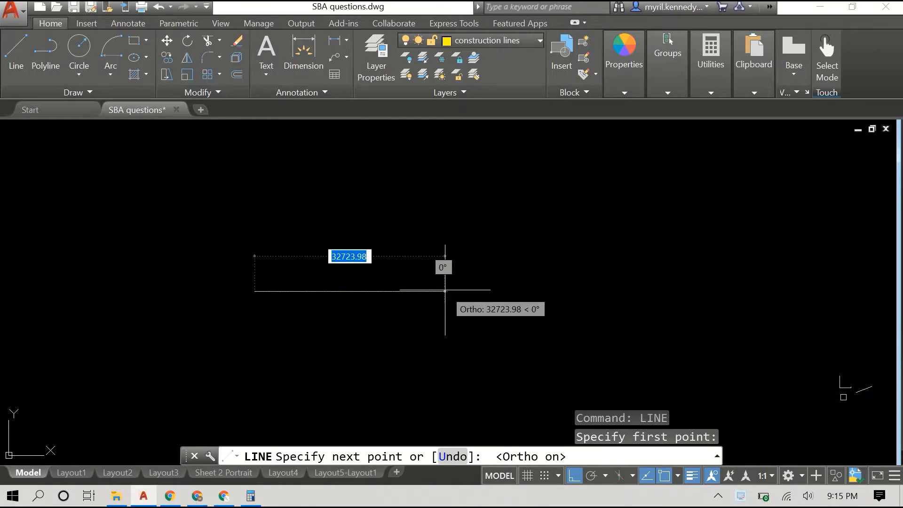
{"action": "type", "text": "3000"}
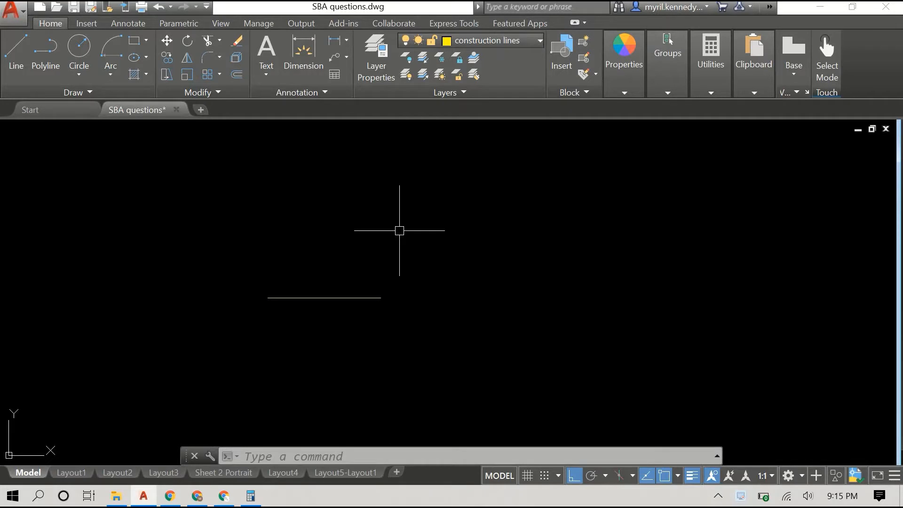
{"action": "right_click", "coordinate": [400, 231]}
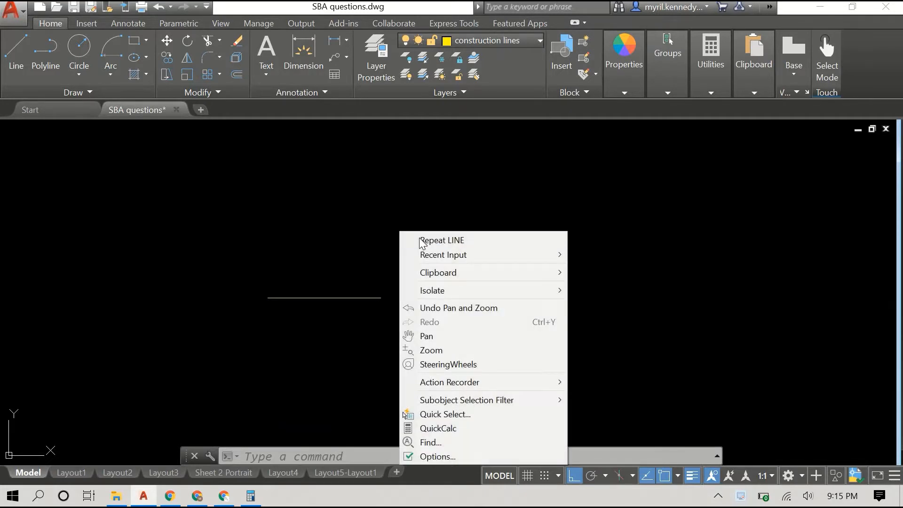
{"action": "left_click", "coordinate": [442, 240]}
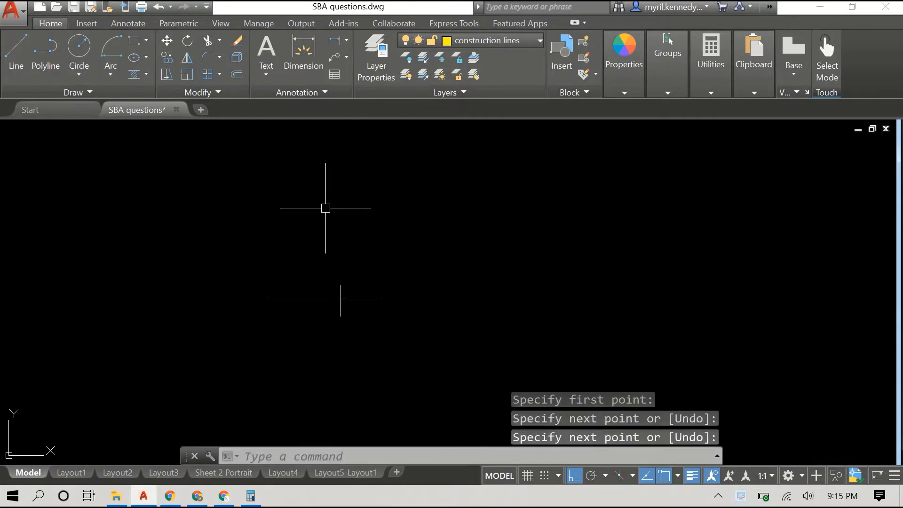
Draw a 1500-radius centre-start-end arc centred on the line crossing
{"action": "left_click", "coordinate": [110, 52]}
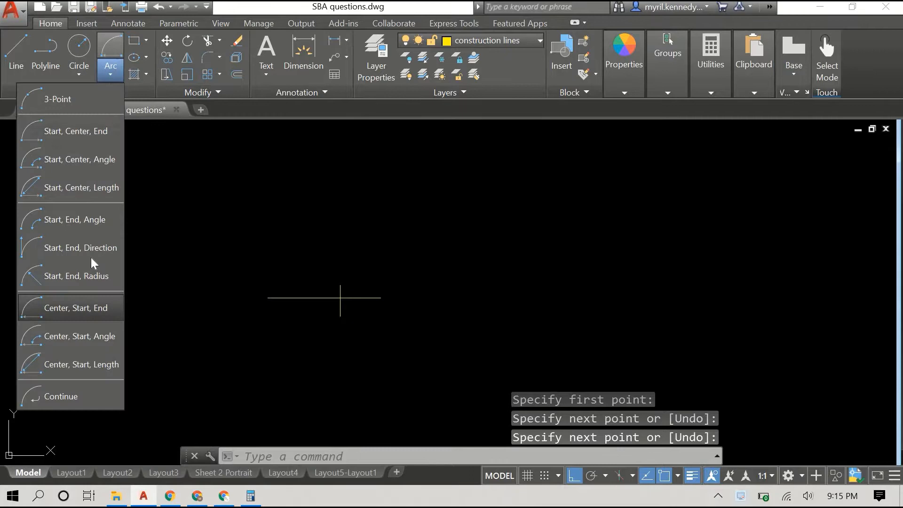
{"action": "left_click", "coordinate": [70, 307]}
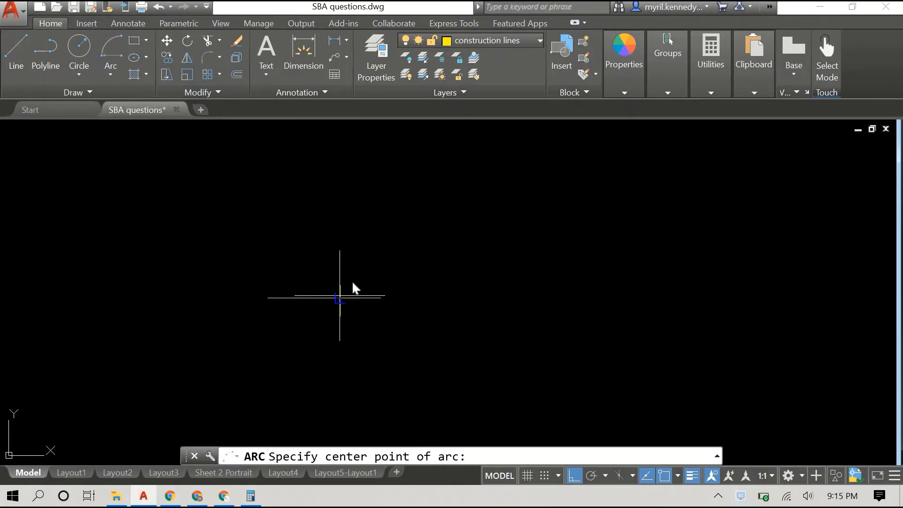
{"action": "left_click", "coordinate": [339, 298]}
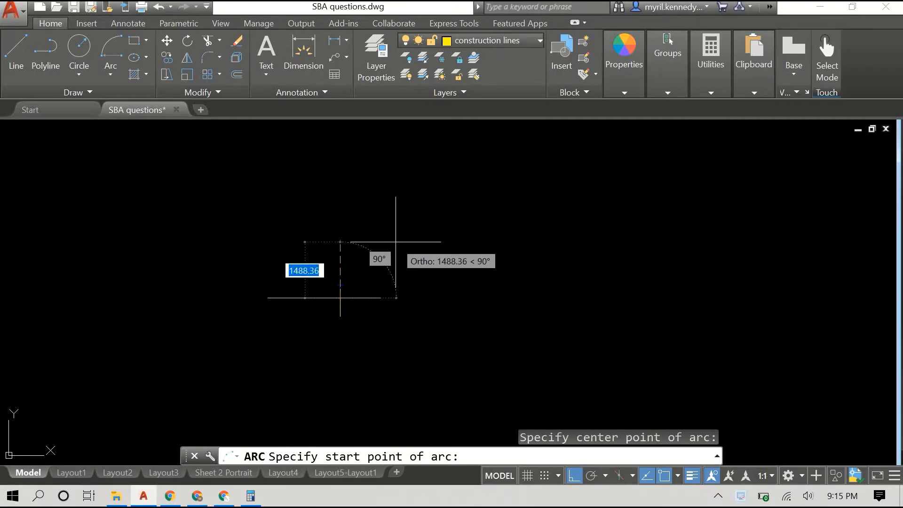
{"action": "type", "text": "1500"}
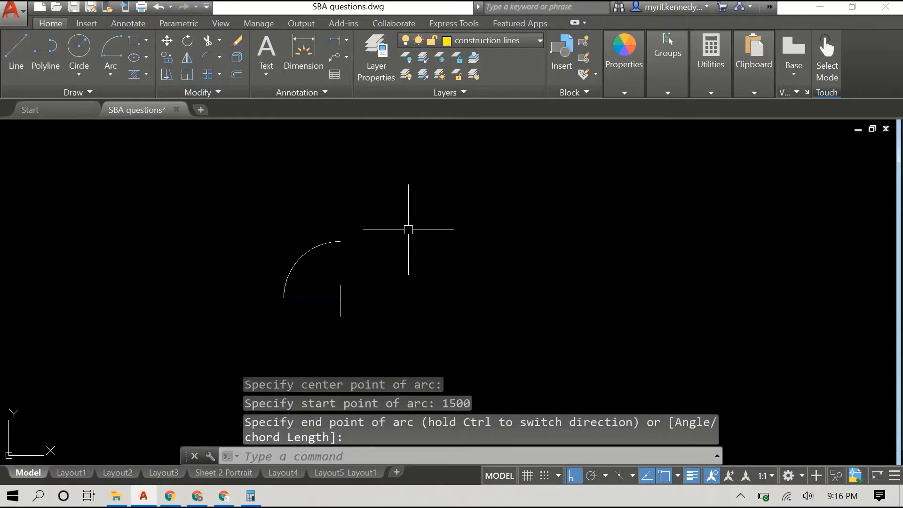
{"action": "mouse_move", "coordinate": [379, 221]}
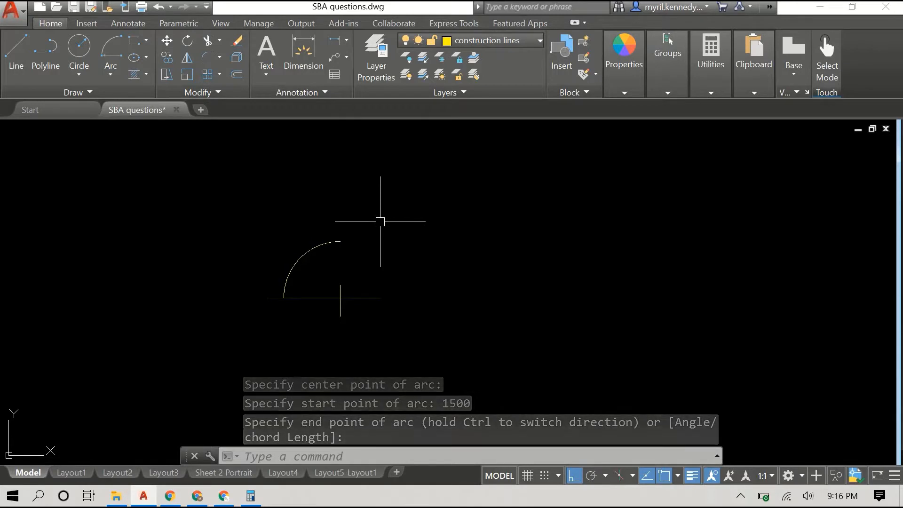
Turn Ortho off and draw a second arc from the first arc's foot that cuts it
{"action": "key", "text": "f8"}
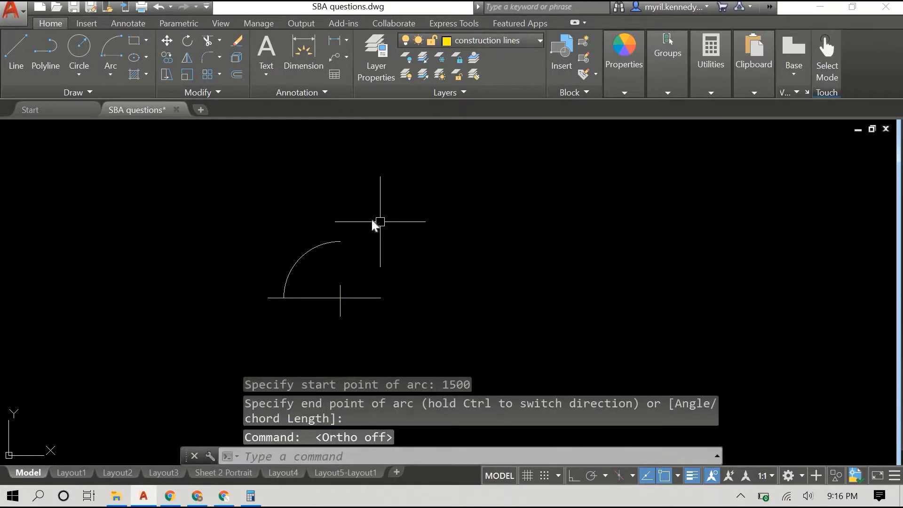
{"action": "right_click", "coordinate": [374, 224]}
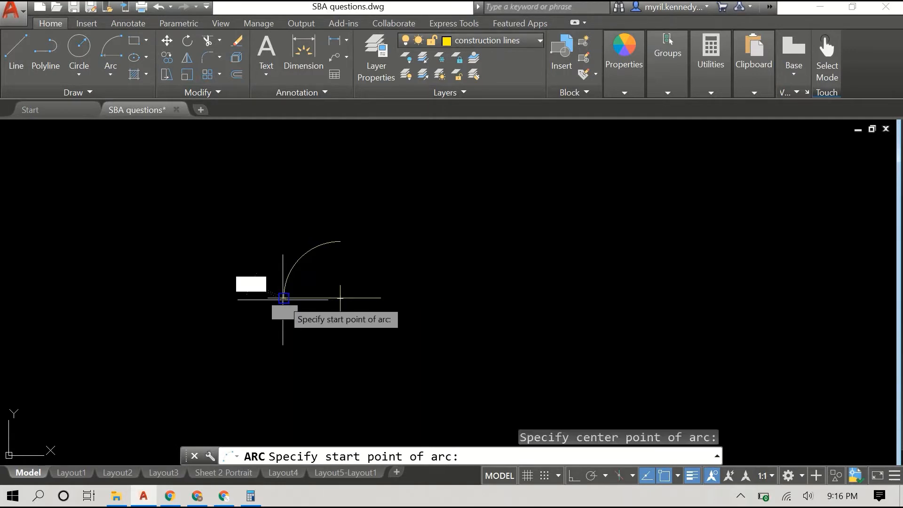
{"action": "mouse_move", "coordinate": [325, 257]}
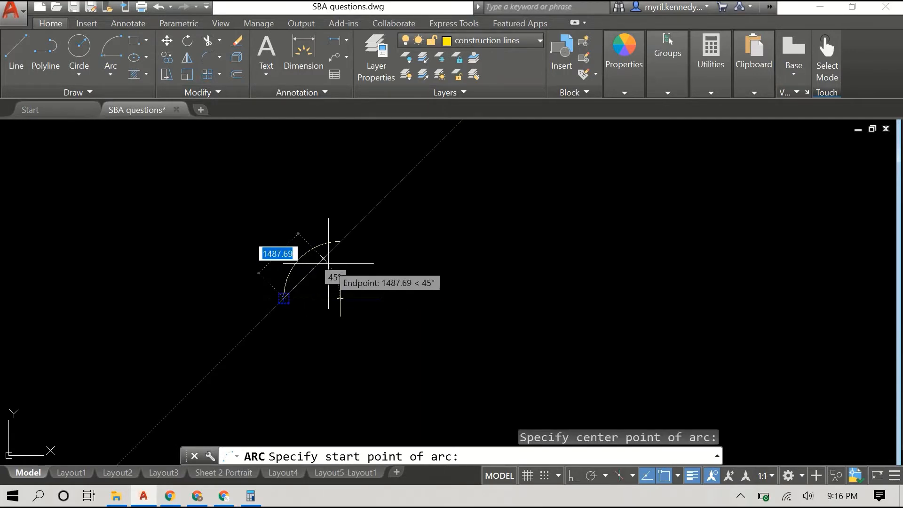
{"action": "type", "text": "15"}
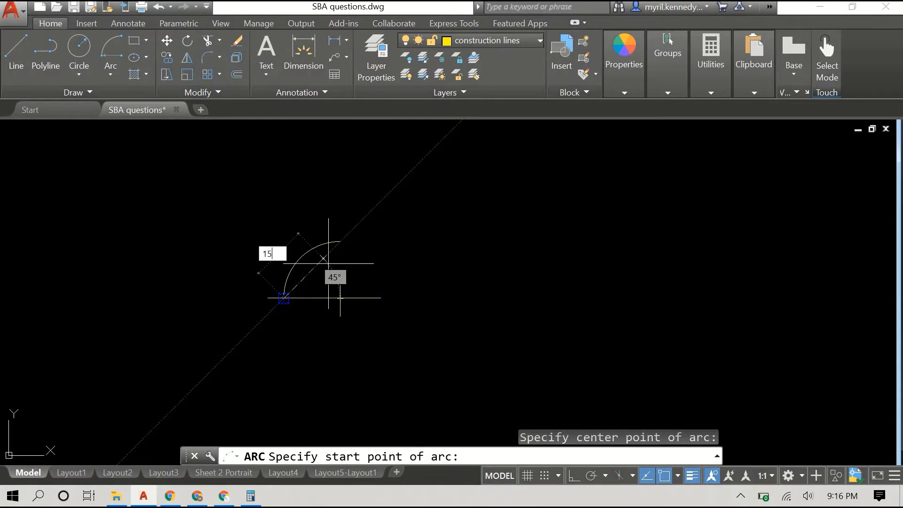
{"action": "key", "text": "Return"}
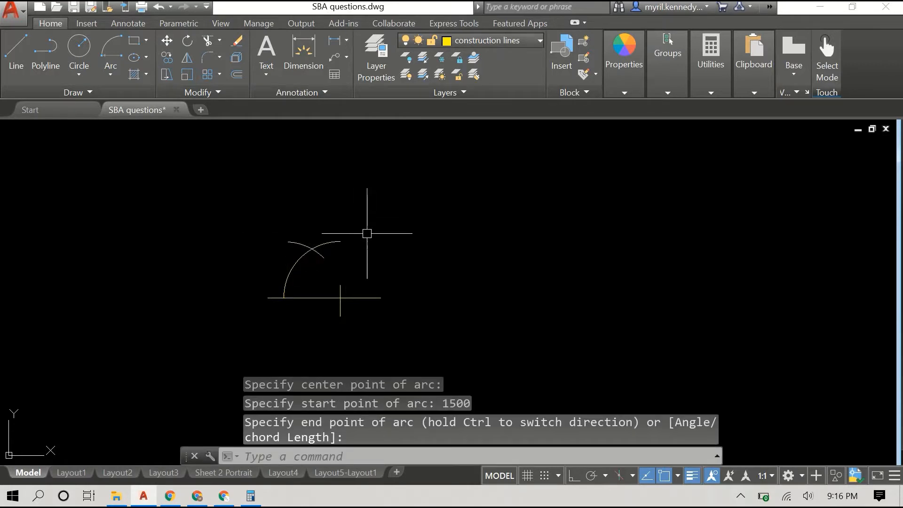
{"action": "mouse_move", "coordinate": [394, 194]}
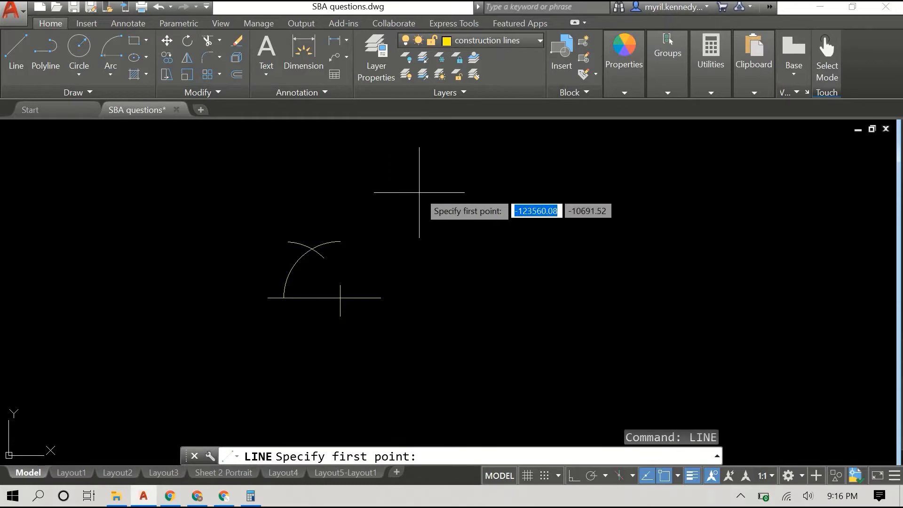
{"action": "mouse_move", "coordinate": [339, 299]}
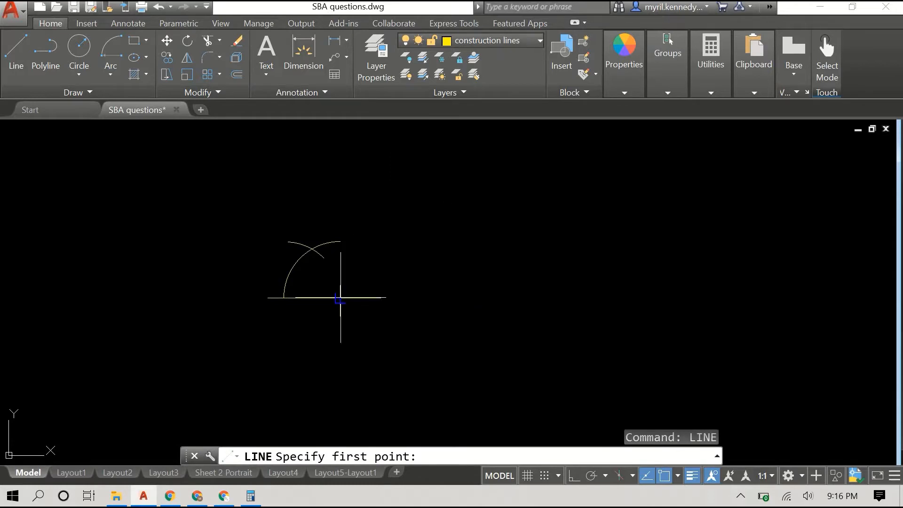
End the stray line started at the arcs' centre point
{"action": "left_click", "coordinate": [307, 249]}
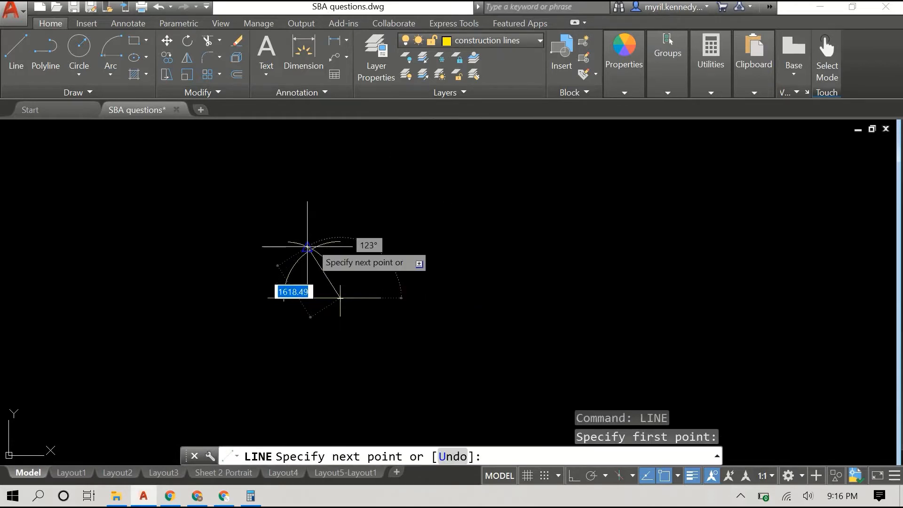
{"action": "mouse_move", "coordinate": [309, 249]}
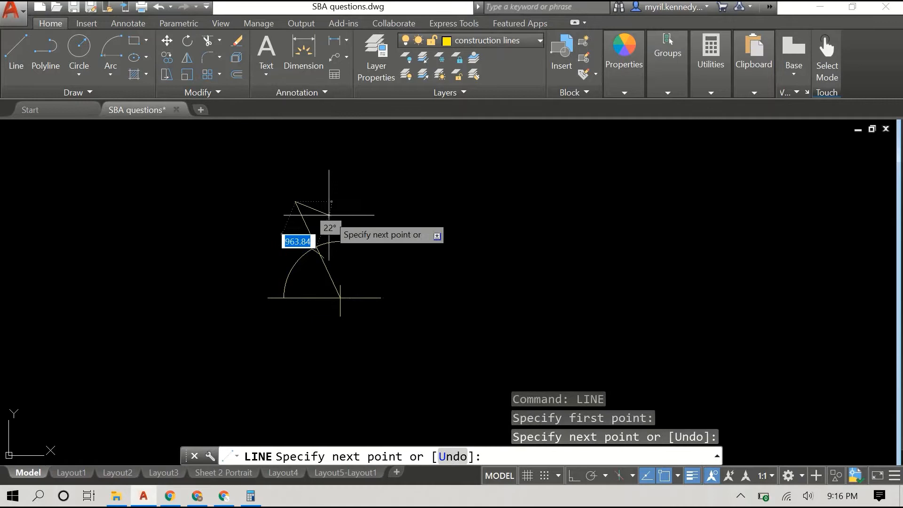
{"action": "mouse_move", "coordinate": [305, 184]}
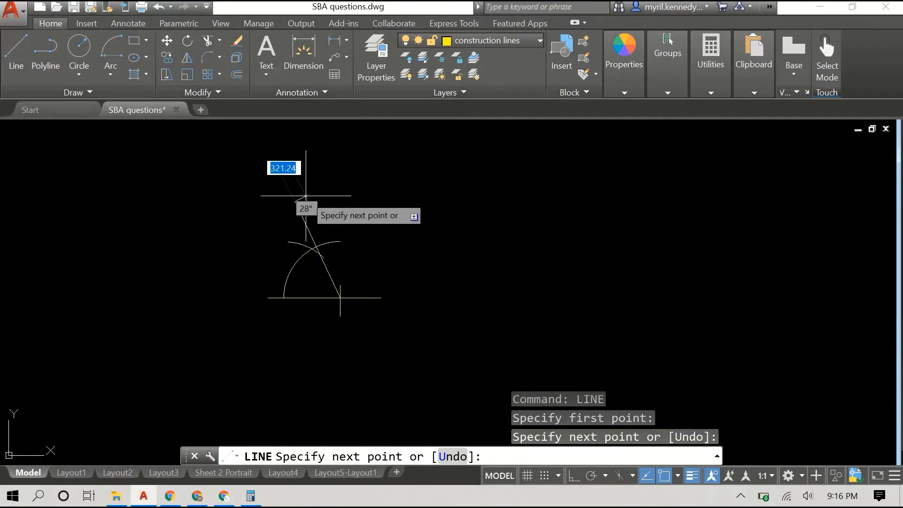
{"action": "right_click", "coordinate": [305, 219]}
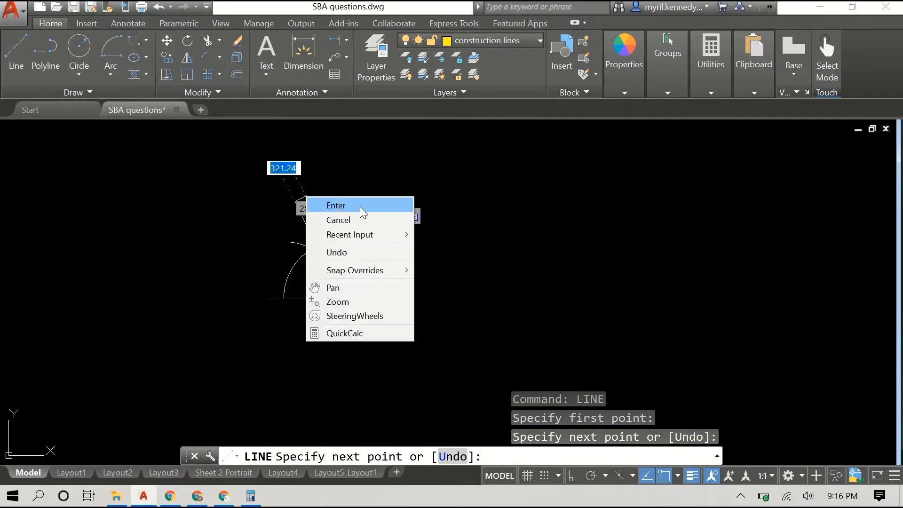
{"action": "left_click", "coordinate": [338, 219]}
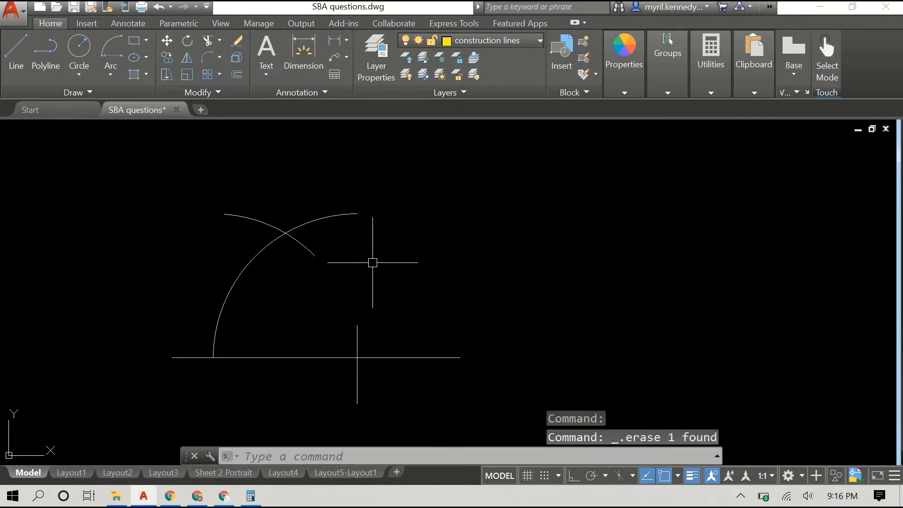
Draw the 60° line from the base point up to the arcs' intersection
{"action": "right_click", "coordinate": [373, 262]}
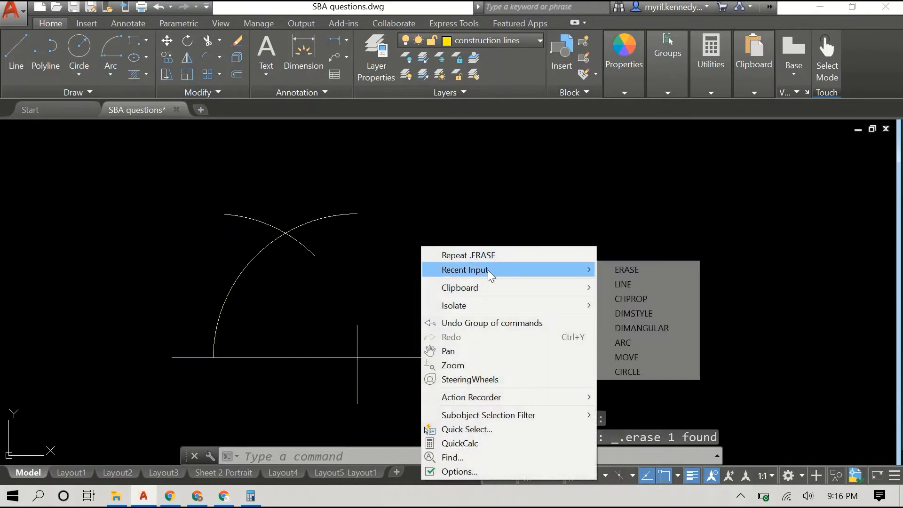
{"action": "left_click", "coordinate": [622, 284]}
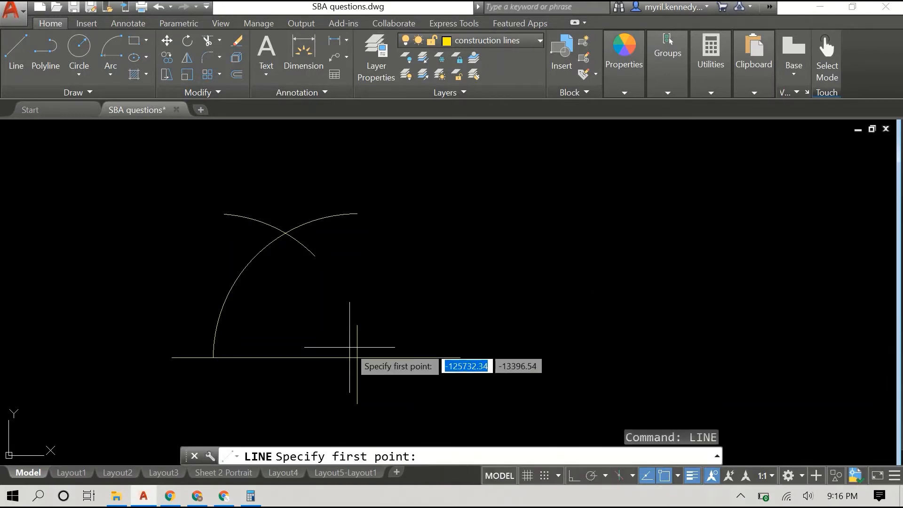
{"action": "left_click", "coordinate": [294, 247]}
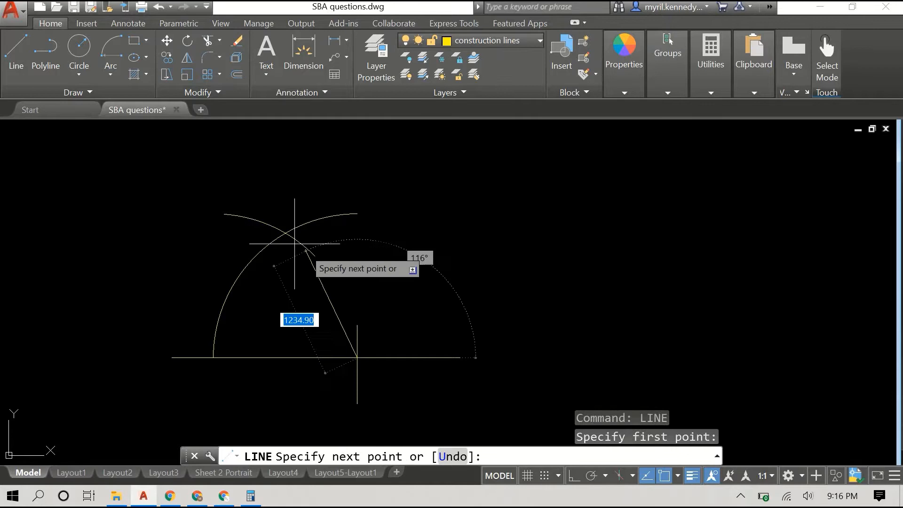
{"action": "mouse_move", "coordinate": [284, 235]}
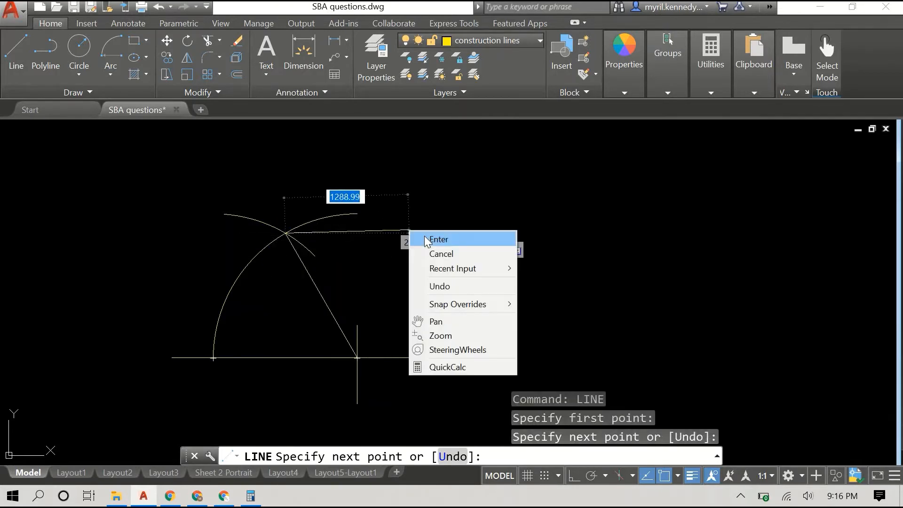
{"action": "left_click", "coordinate": [438, 239]}
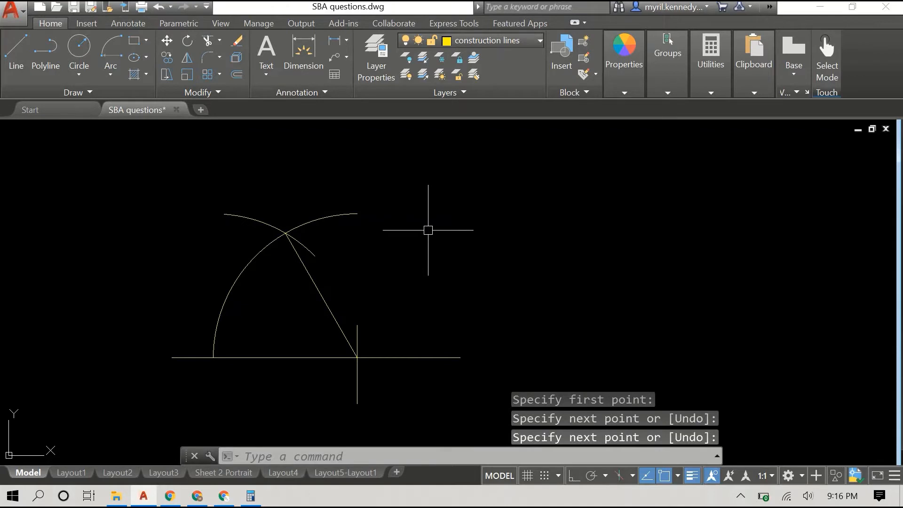
Use DIMANGULAR to place the 60° and 120° angular dimensions at the base point
{"action": "type", "text": "DIM"}
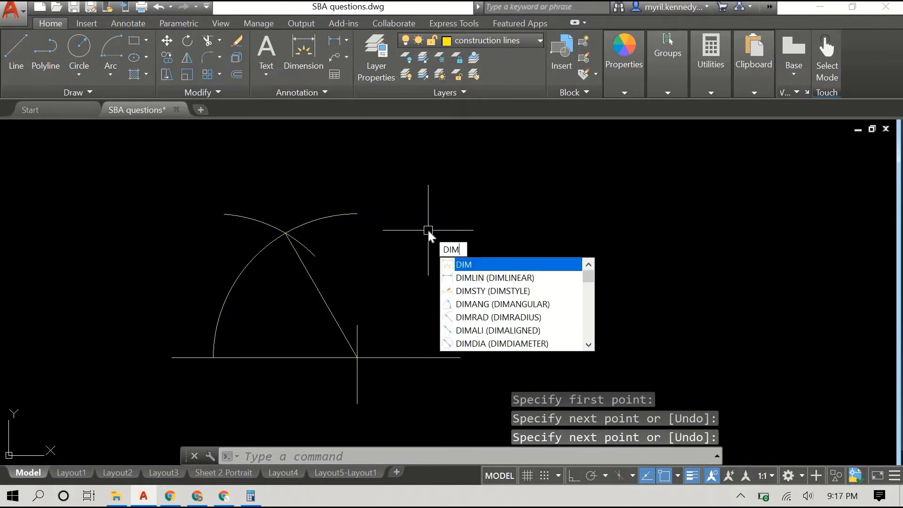
{"action": "type", "text": "ANG"}
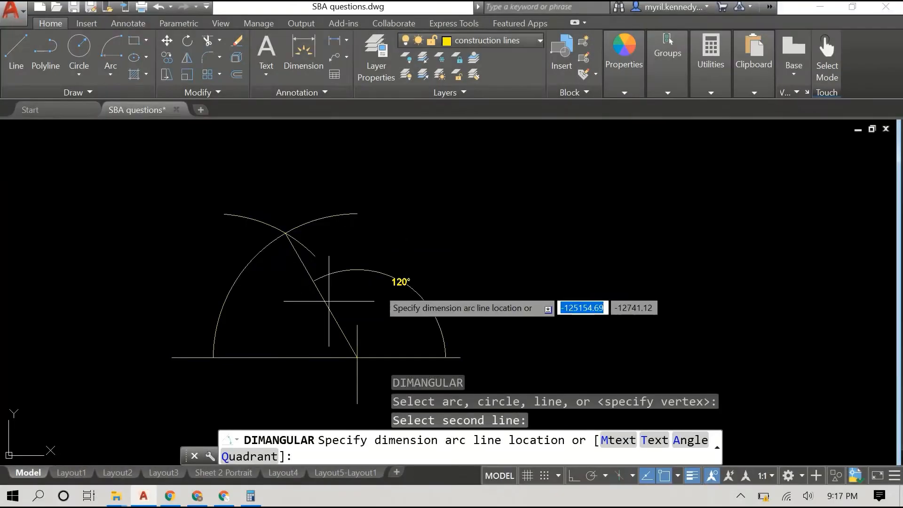
{"action": "mouse_move", "coordinate": [279, 314]}
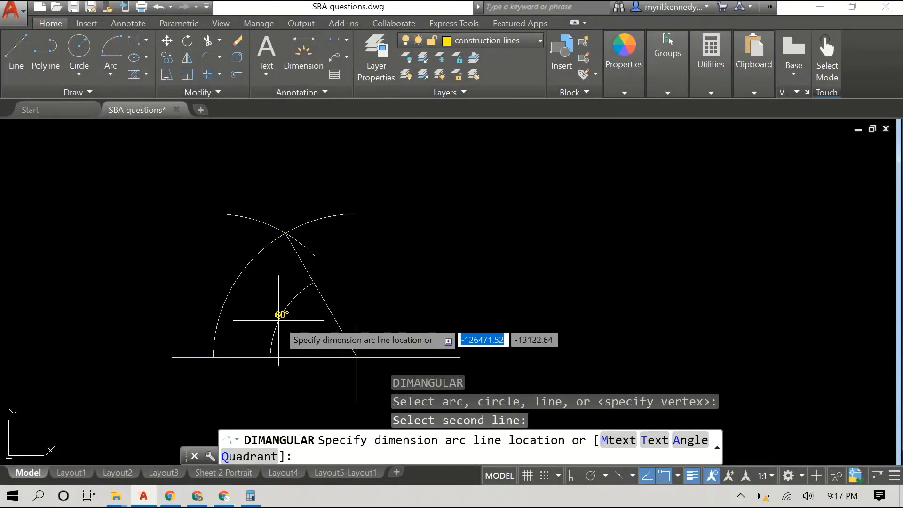
{"action": "left_click", "coordinate": [271, 289]}
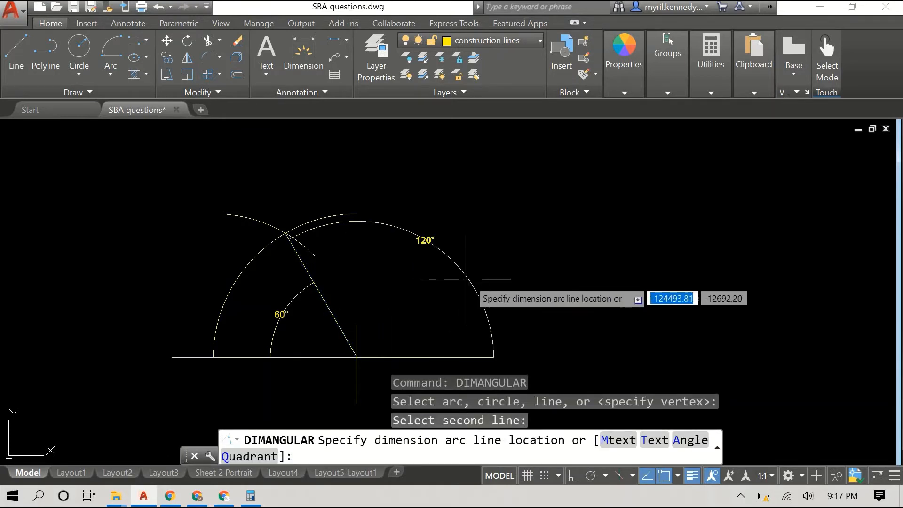
{"action": "mouse_move", "coordinate": [449, 287]}
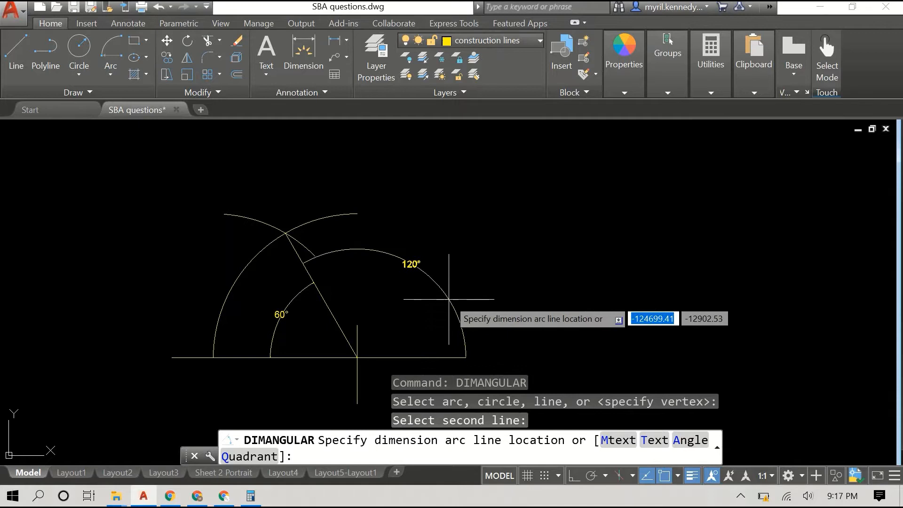
{"action": "left_click", "coordinate": [493, 265]}
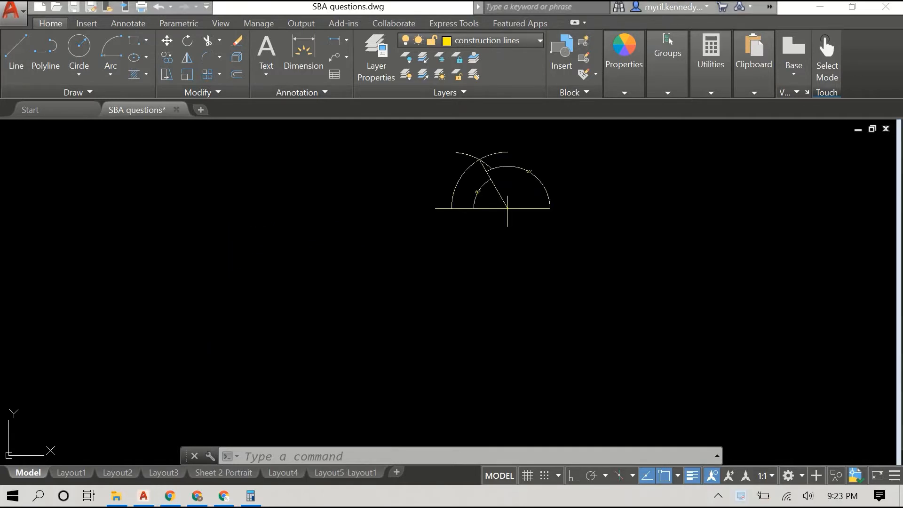
{"action": "mouse_move", "coordinate": [262, 313]}
{"action": "type", "text": "LINE"}
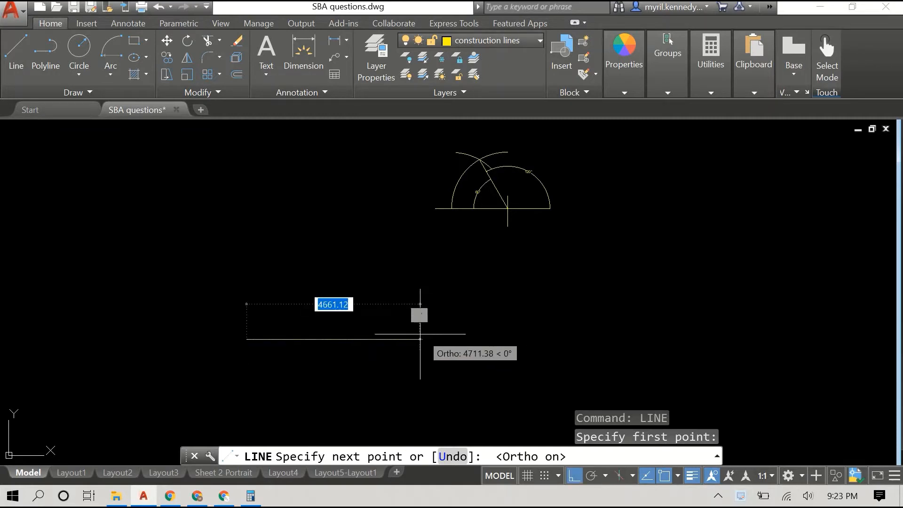
Enter the 4500 length for the new horizontal base line
{"action": "type", "text": "45"}
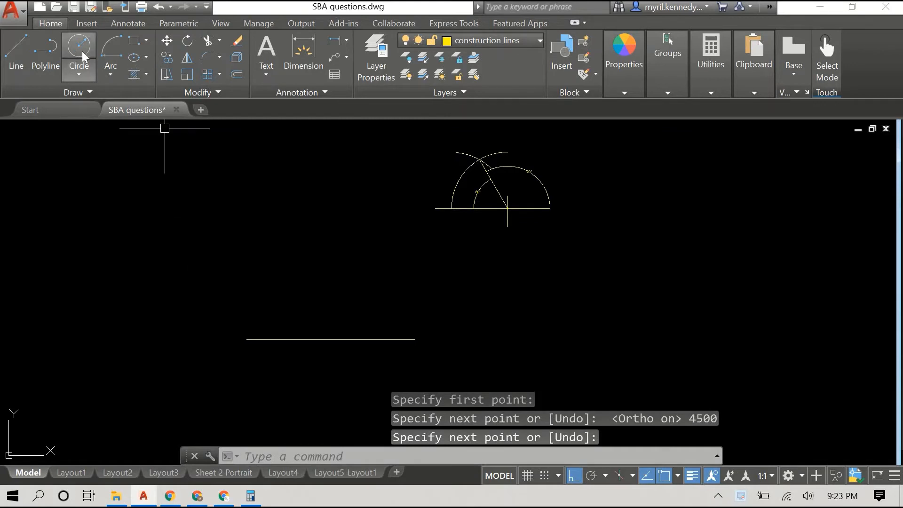
{"action": "mouse_move", "coordinate": [126, 126]}
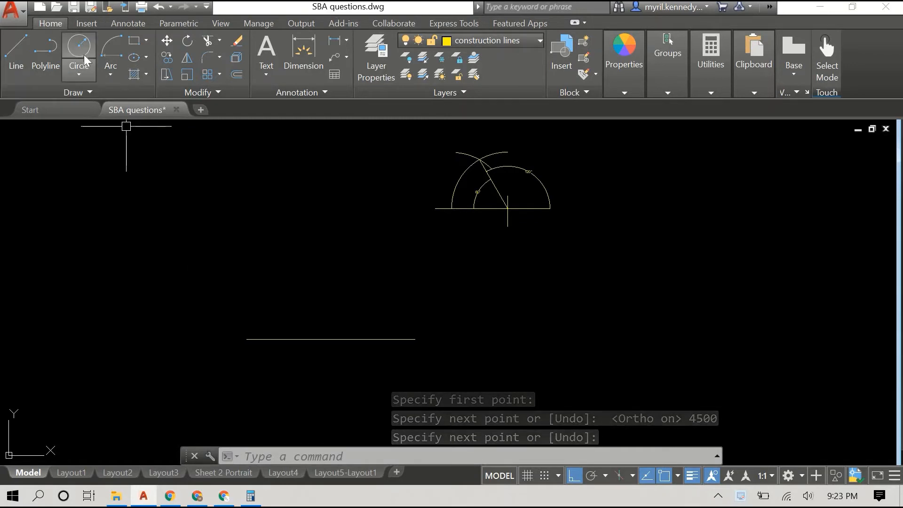
Draw a radius-500 circle centred on the new base line
{"action": "left_click", "coordinate": [78, 52]}
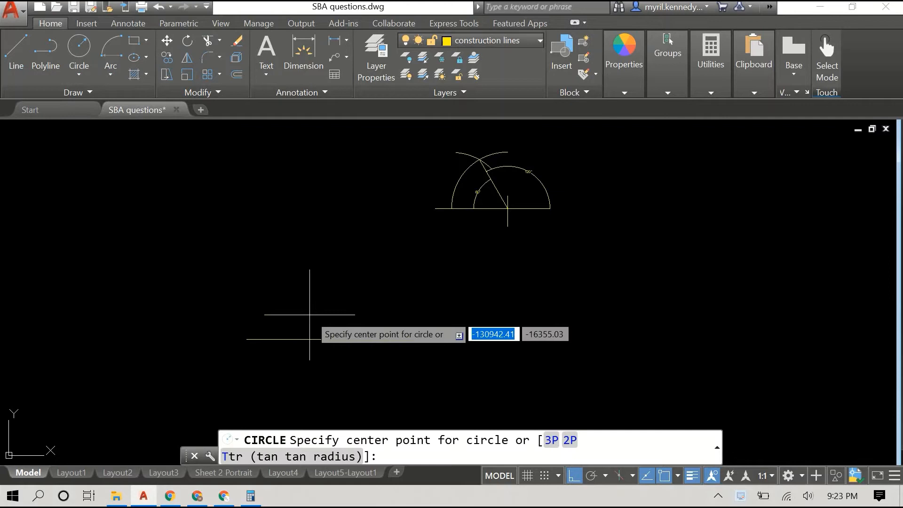
{"action": "mouse_move", "coordinate": [331, 343]}
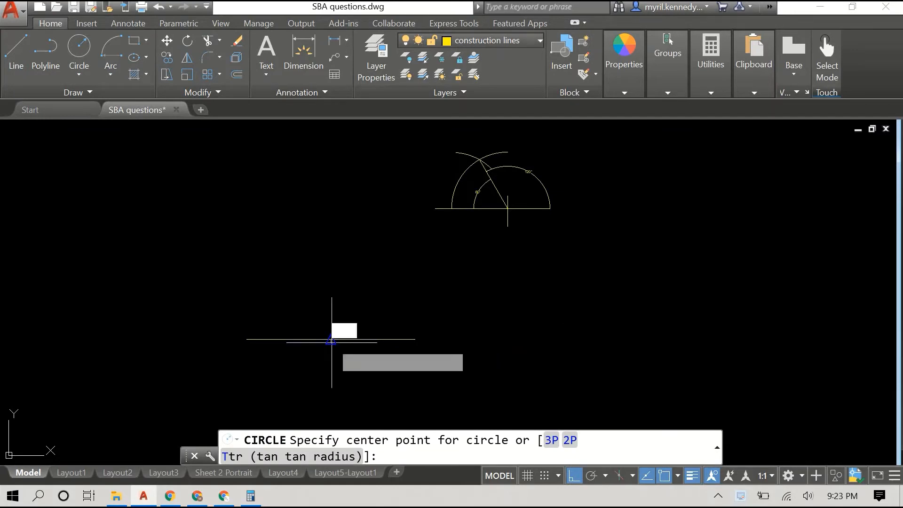
{"action": "left_click", "coordinate": [331, 338]}
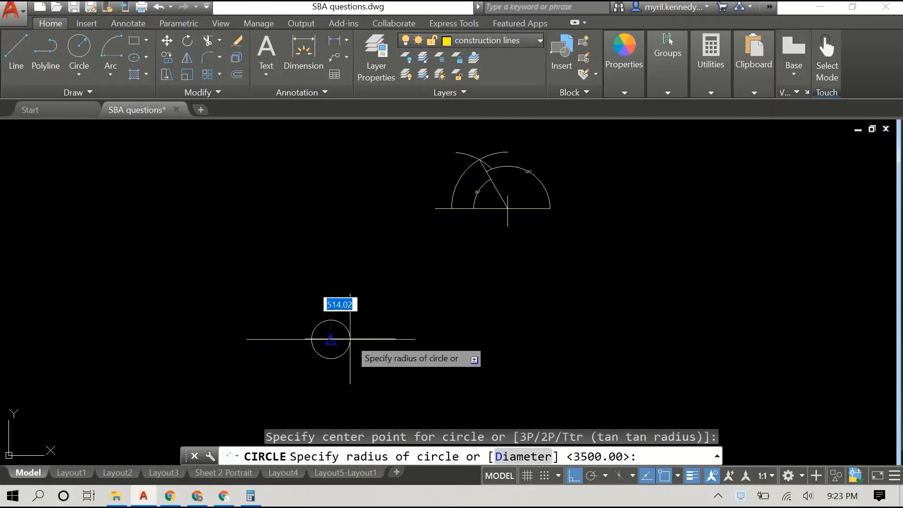
{"action": "type", "text": "500"}
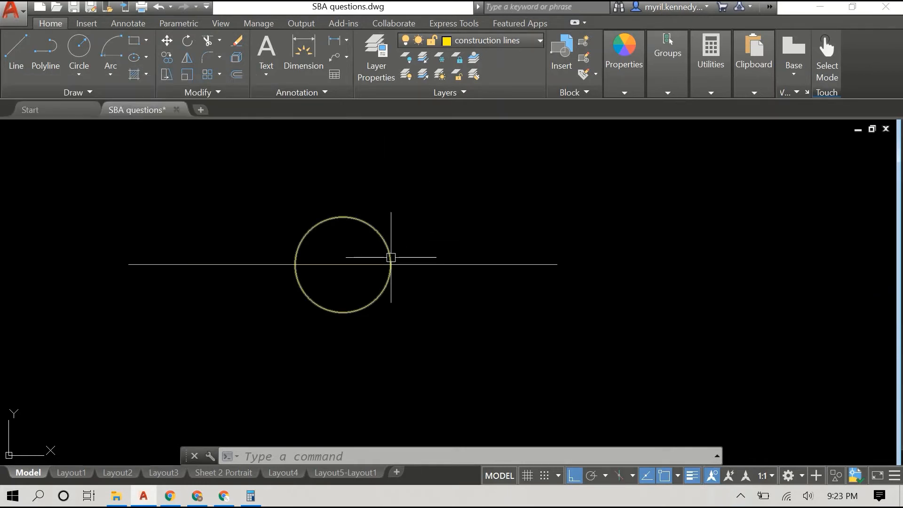
{"action": "mouse_move", "coordinate": [392, 262]}
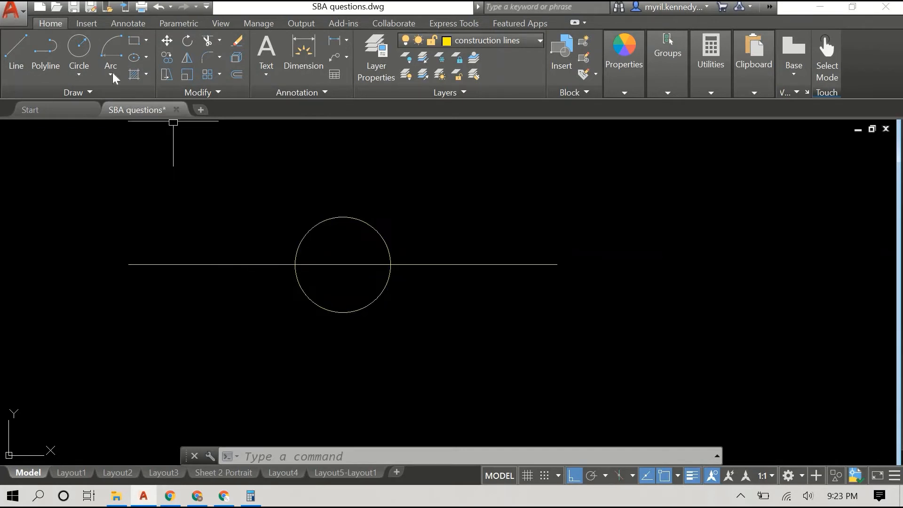
Draw a centre-start-end arc centred where the circle meets the line on the right
{"action": "left_click", "coordinate": [110, 64]}
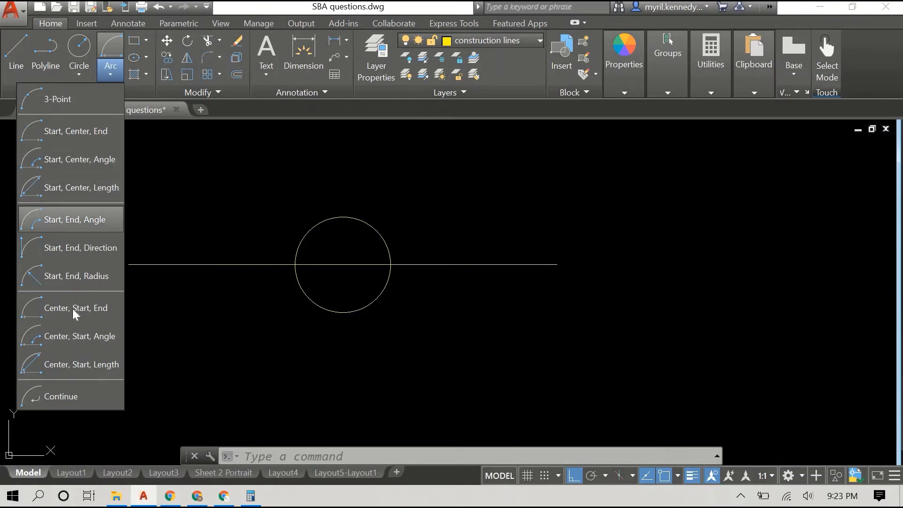
{"action": "left_click", "coordinate": [75, 307]}
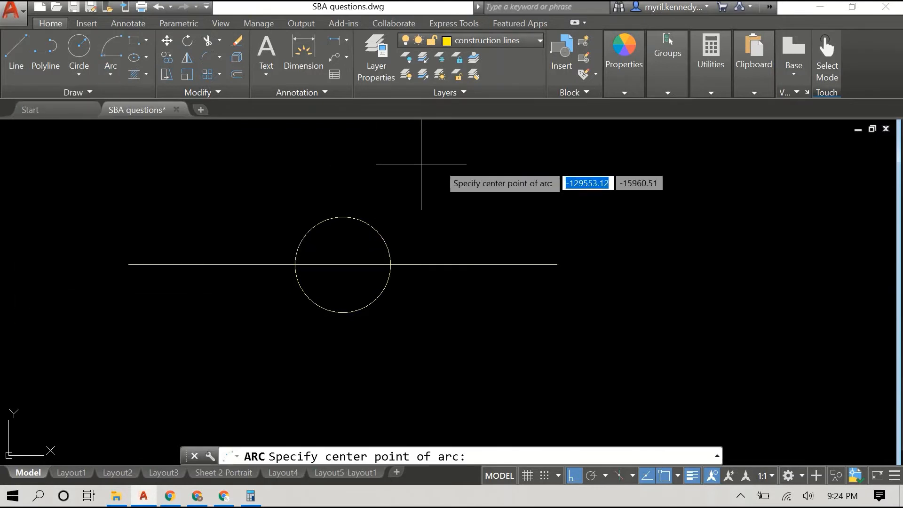
{"action": "mouse_move", "coordinate": [391, 264]}
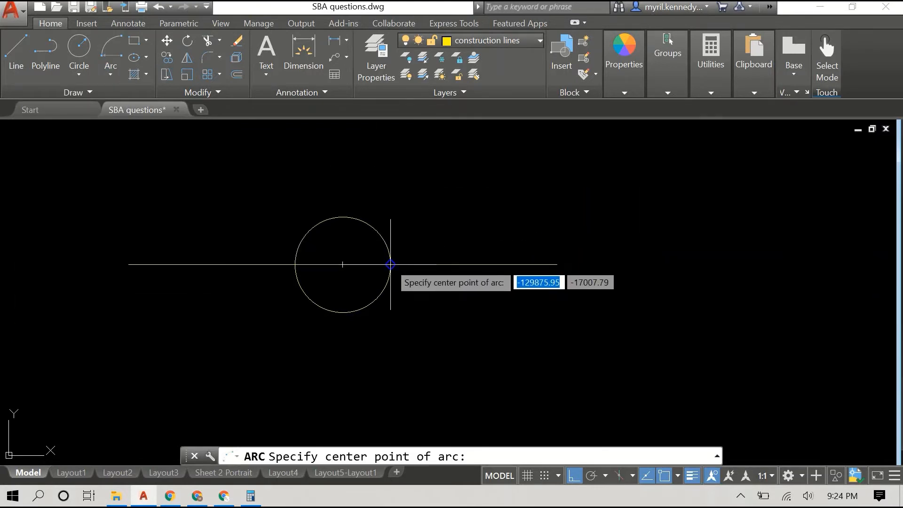
{"action": "left_click", "coordinate": [390, 265]}
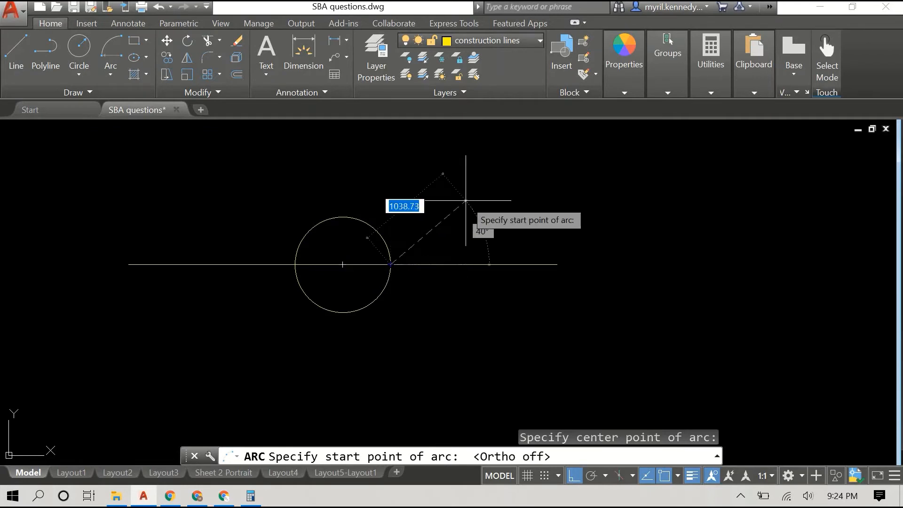
{"action": "mouse_move", "coordinate": [472, 155]}
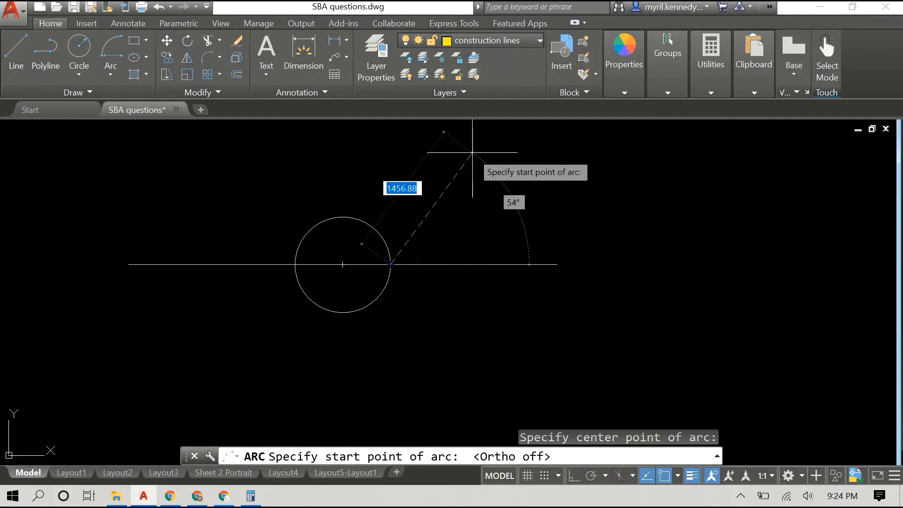
{"action": "mouse_move", "coordinate": [462, 172]}
{"action": "type", "text": "1200"}
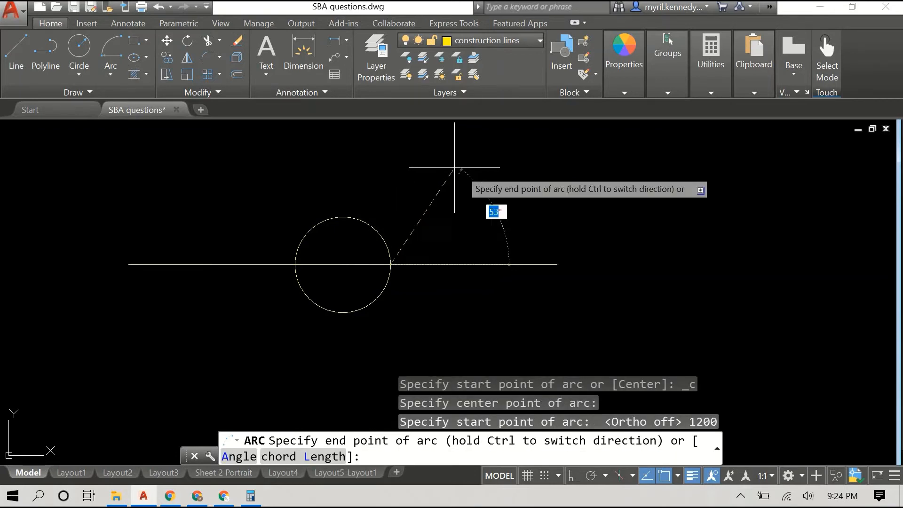
{"action": "mouse_move", "coordinate": [281, 156]}
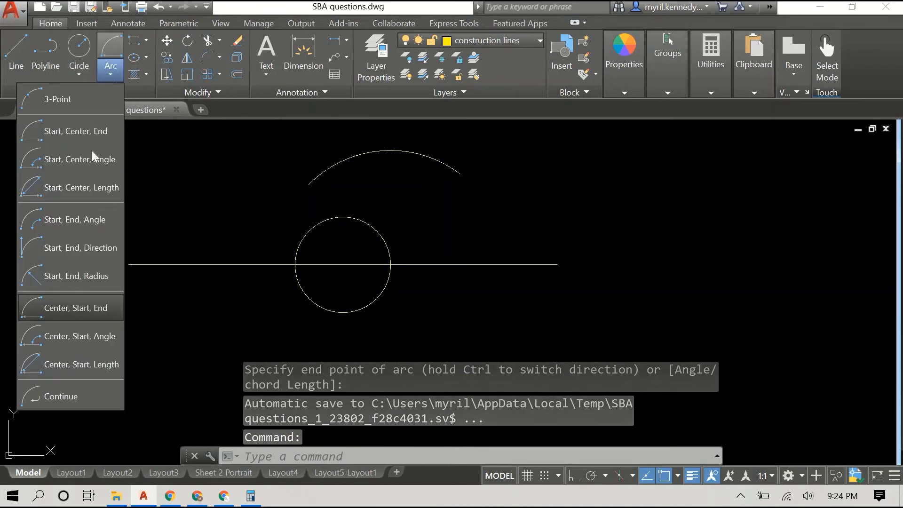
Draw a second arc centred on the circle's left crossing so the arcs intersect above
{"action": "left_click", "coordinate": [71, 307]}
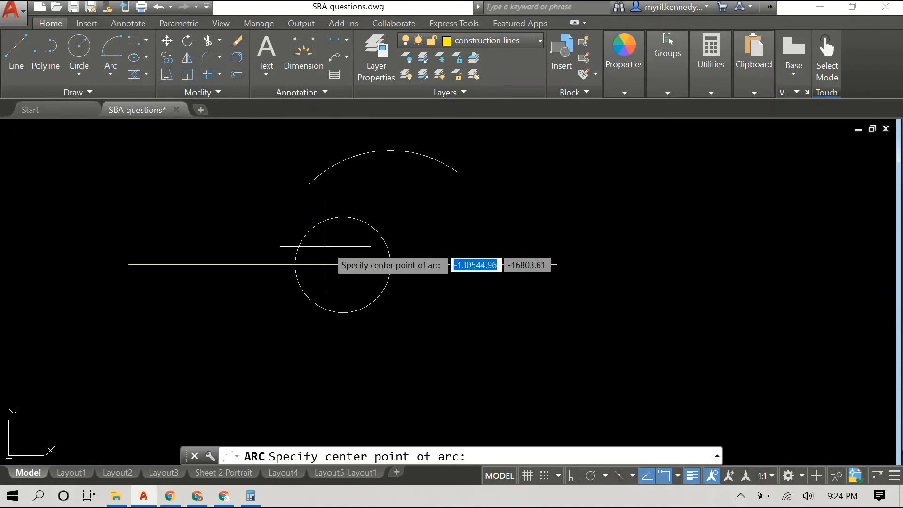
{"action": "left_click", "coordinate": [295, 263]}
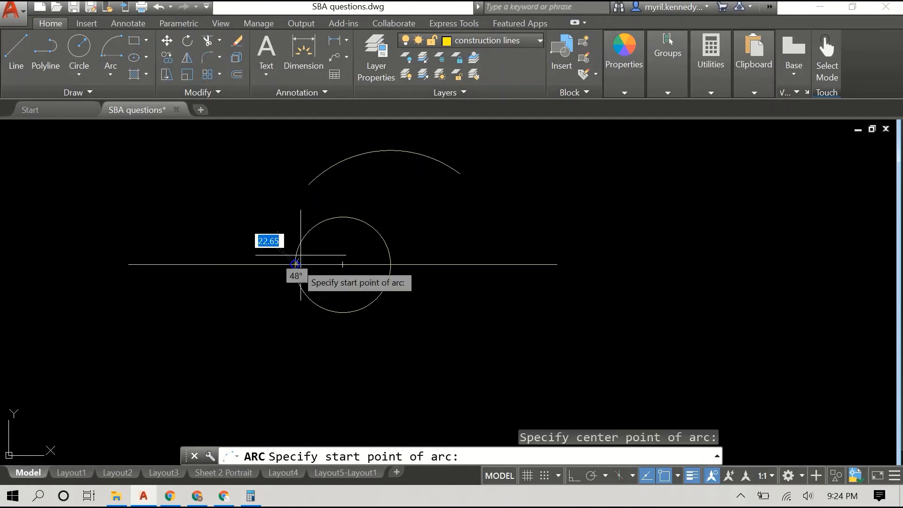
{"action": "mouse_move", "coordinate": [394, 178]}
{"action": "type", "text": "1200"}
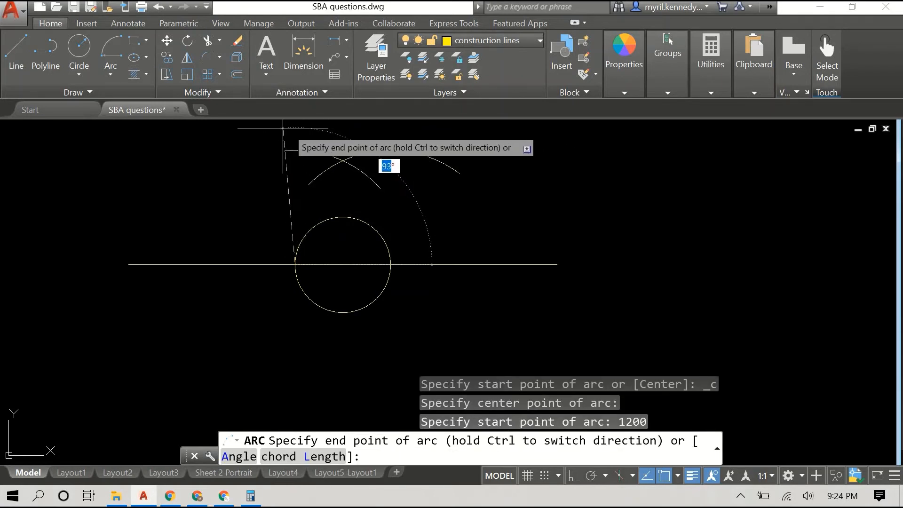
{"action": "left_click", "coordinate": [206, 205]}
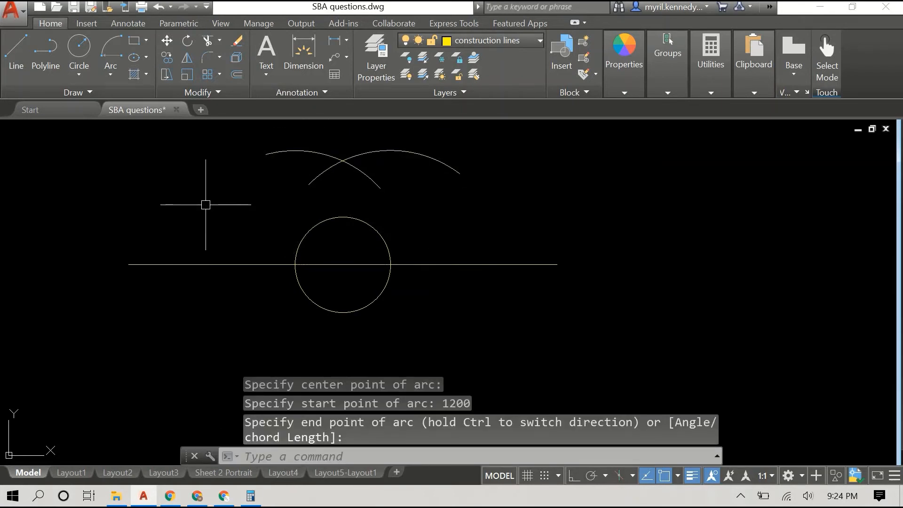
{"action": "mouse_move", "coordinate": [135, 174]}
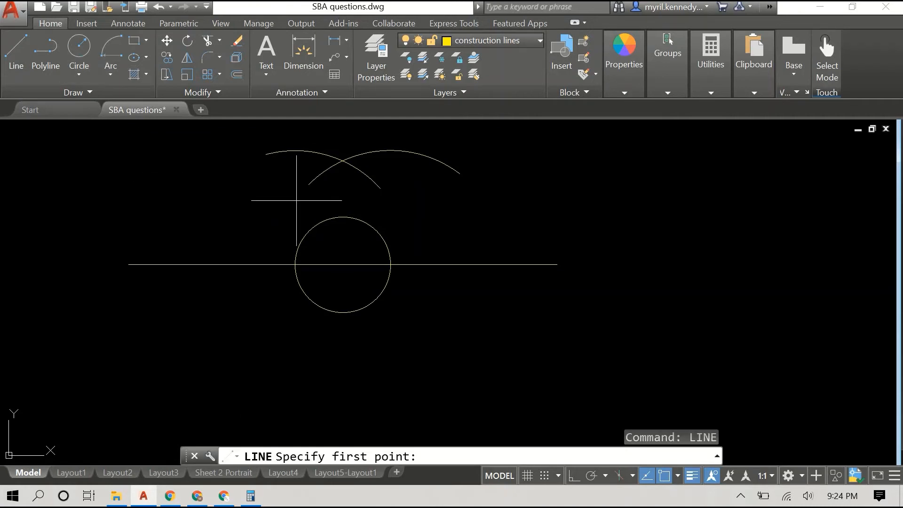
{"action": "mouse_move", "coordinate": [342, 265]}
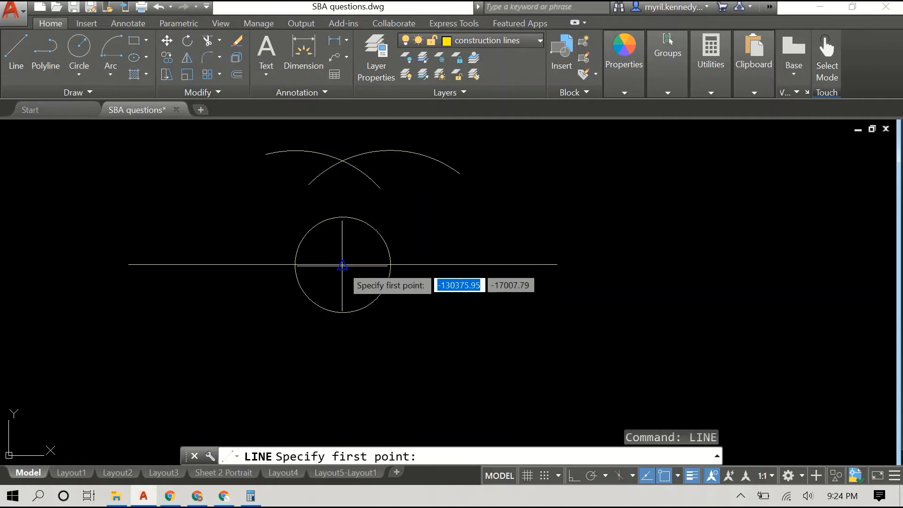
Draw the vertical line from the circle's centre and dimension the right angle as 90°
{"action": "left_click", "coordinate": [342, 265]}
{"action": "type", "text": "DIM"}
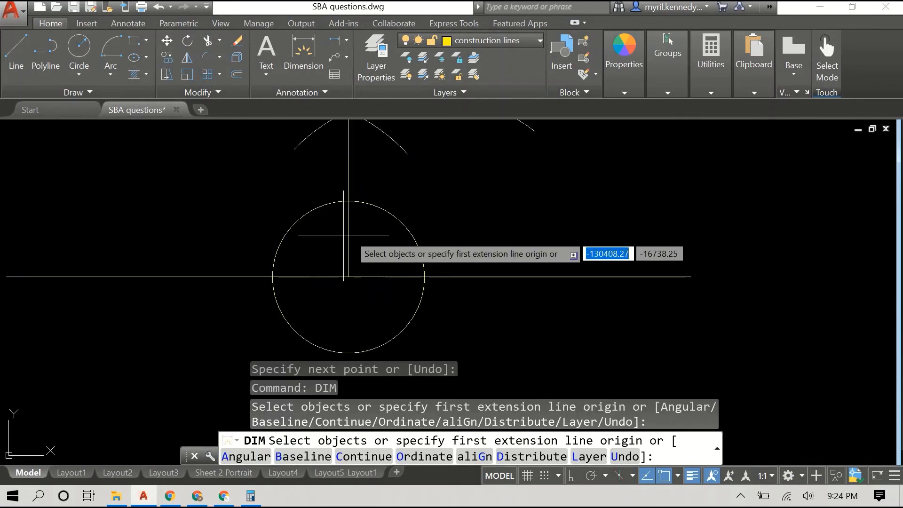
{"action": "mouse_move", "coordinate": [421, 210]}
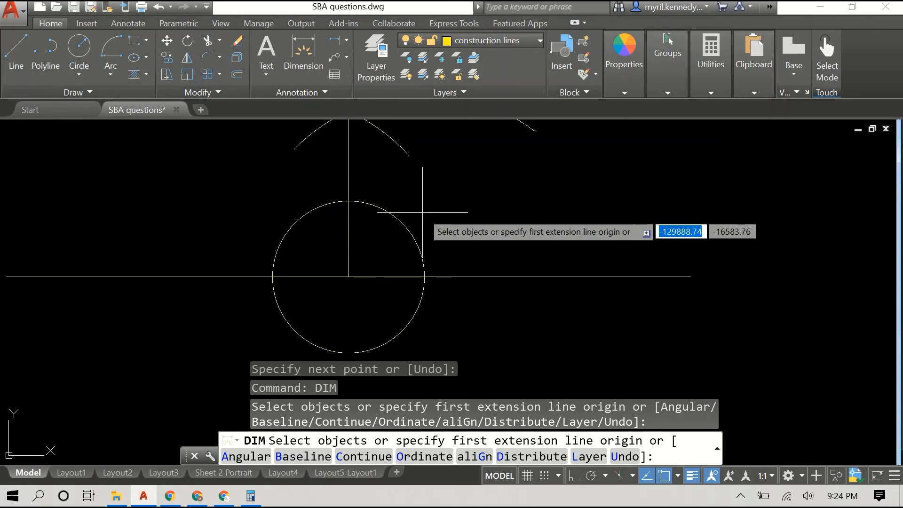
{"action": "mouse_move", "coordinate": [424, 205]}
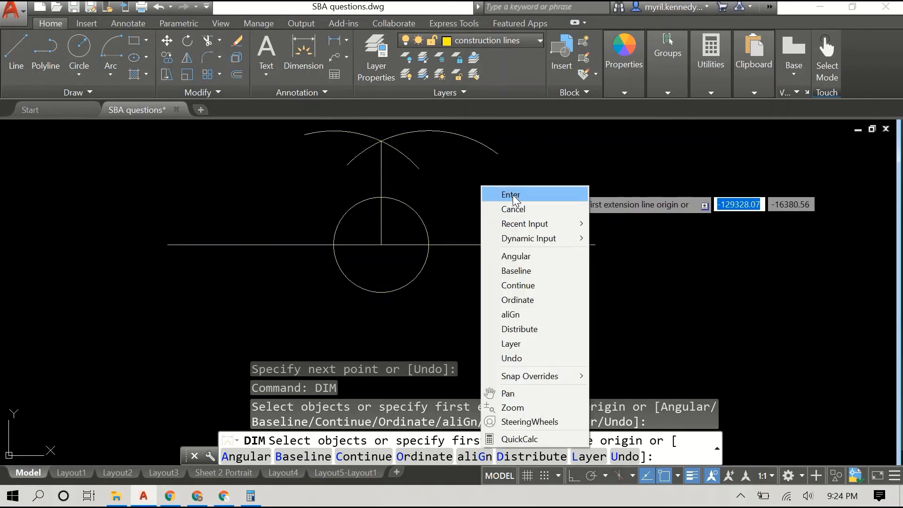
{"action": "left_click", "coordinate": [510, 194]}
{"action": "type", "text": "DIM"}
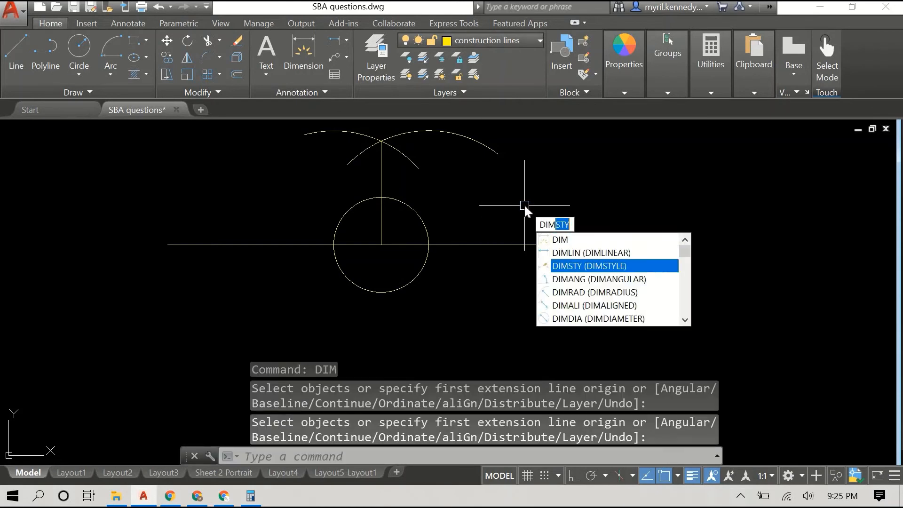
{"action": "left_click", "coordinate": [598, 279]}
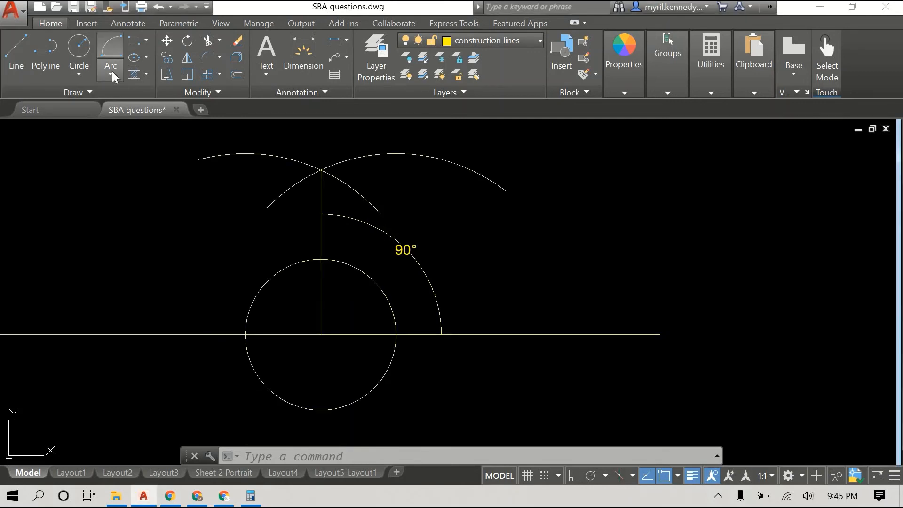
Draw an 800-radius arc centred where the vertical line meets the circle
{"action": "left_click", "coordinate": [131, 192]}
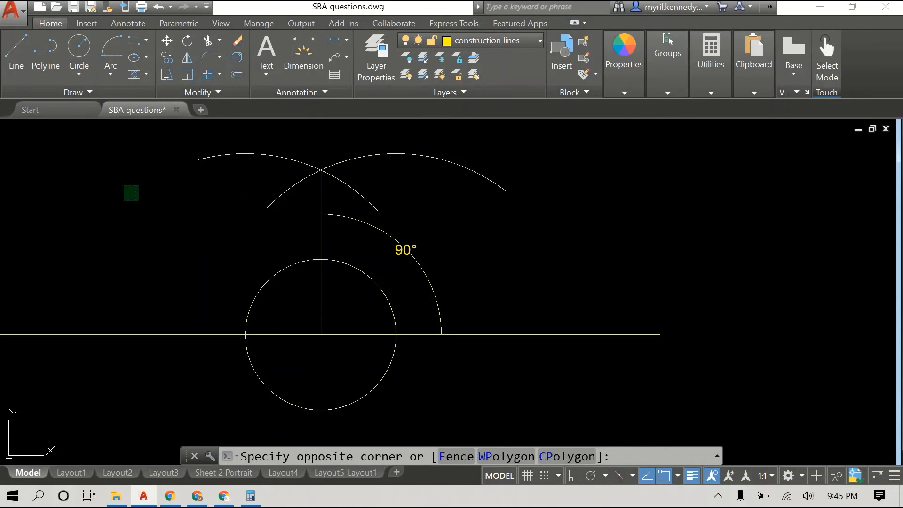
{"action": "left_click", "coordinate": [110, 52]}
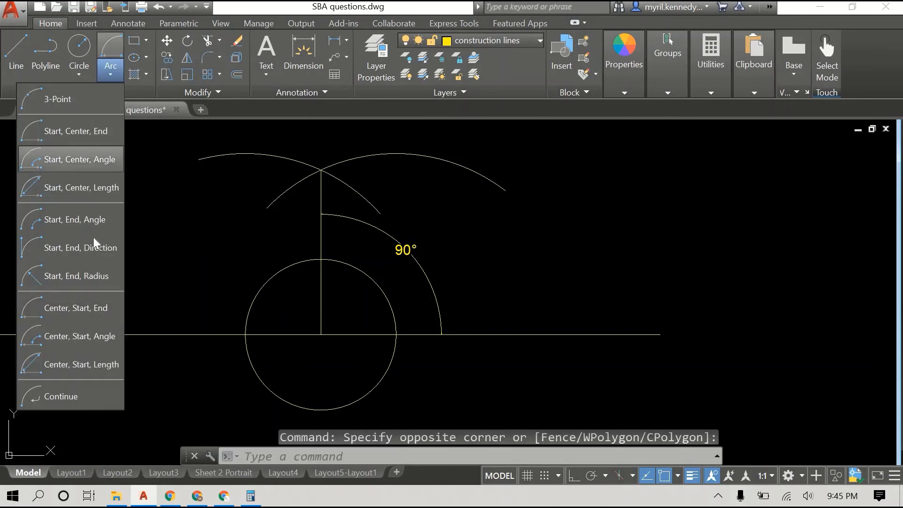
{"action": "mouse_move", "coordinate": [70, 307]}
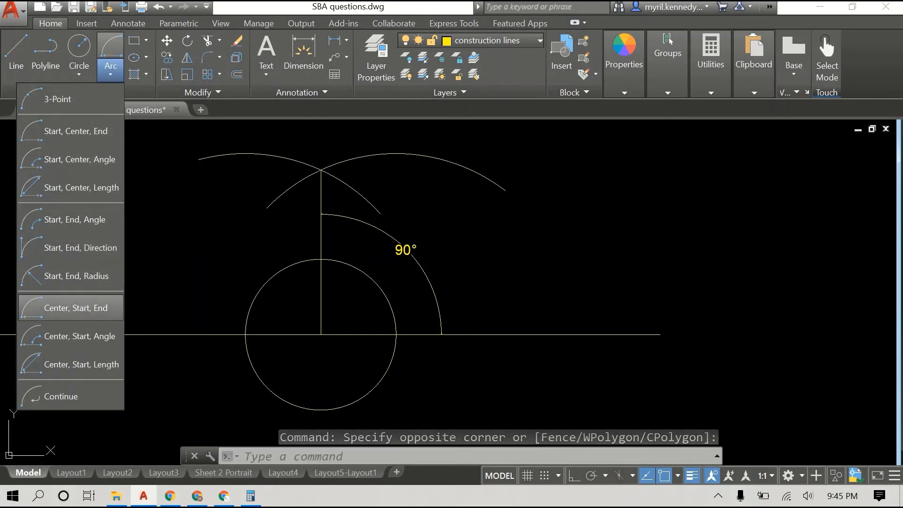
{"action": "left_click", "coordinate": [79, 307]}
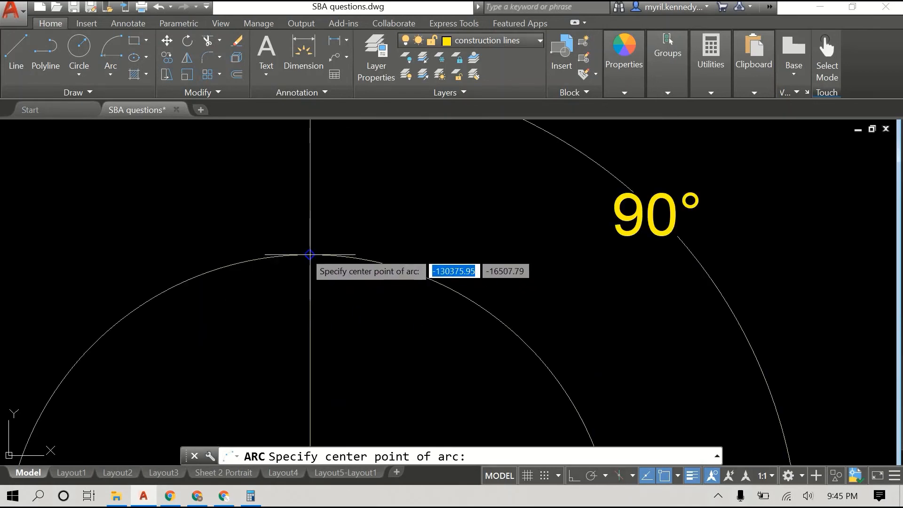
{"action": "left_click", "coordinate": [310, 254]}
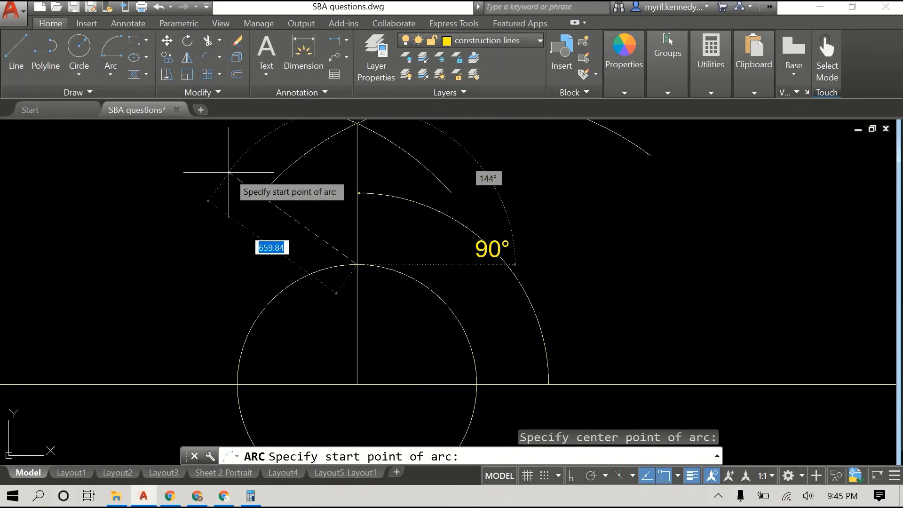
{"action": "type", "text": "800"}
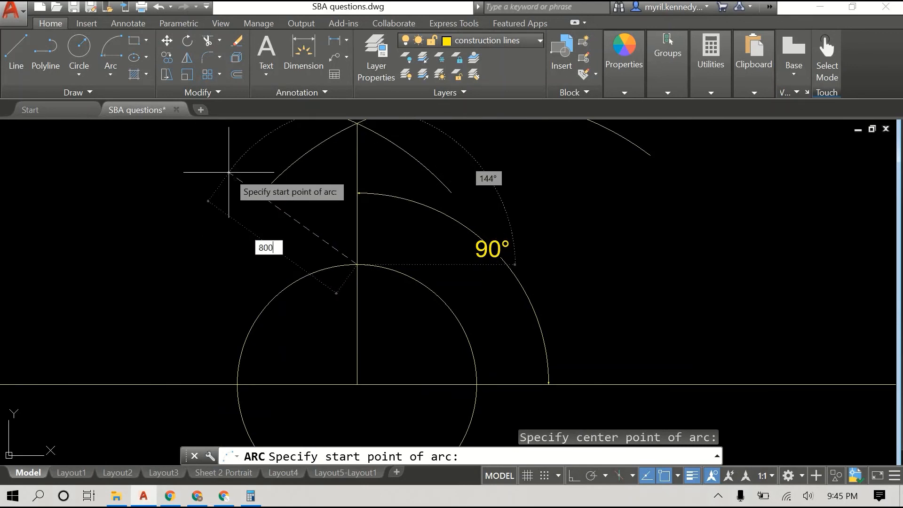
{"action": "key", "text": "Return"}
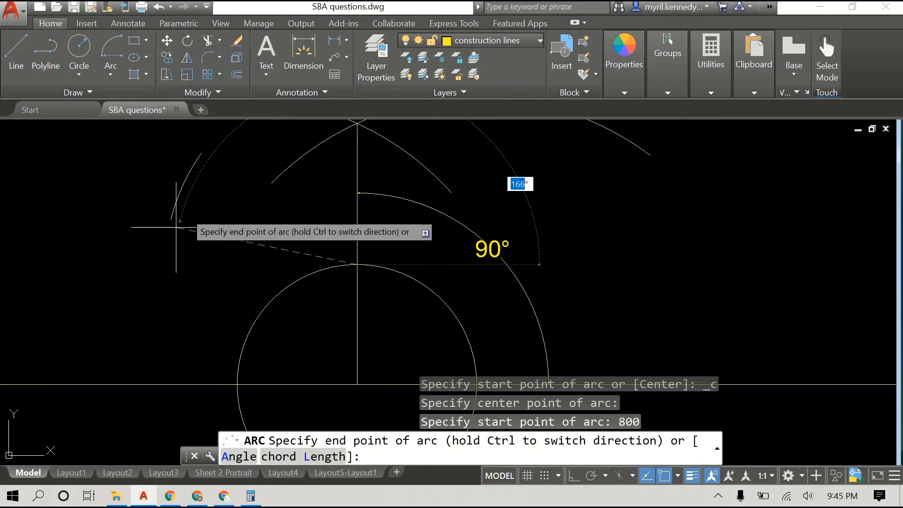
{"action": "mouse_move", "coordinate": [152, 290]}
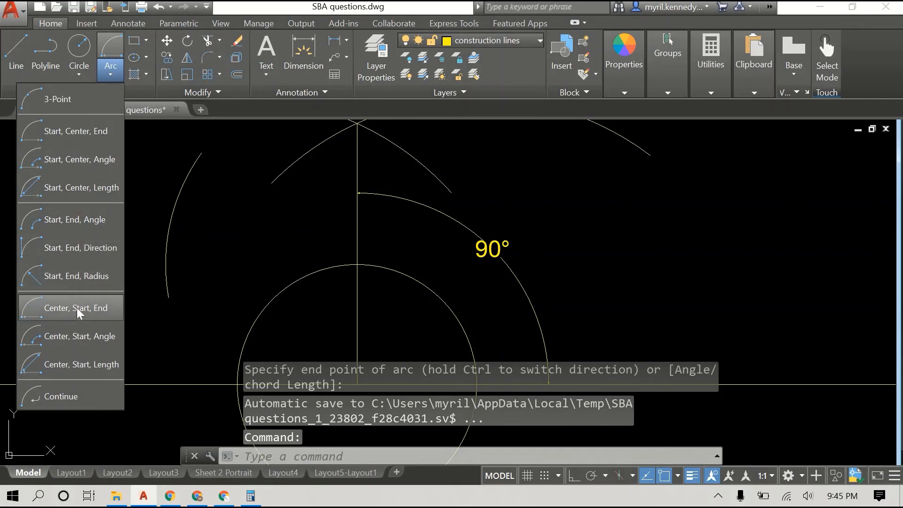
Draw a second 800-radius arc centred where the circle meets the horizontal line
{"action": "left_click", "coordinate": [78, 308]}
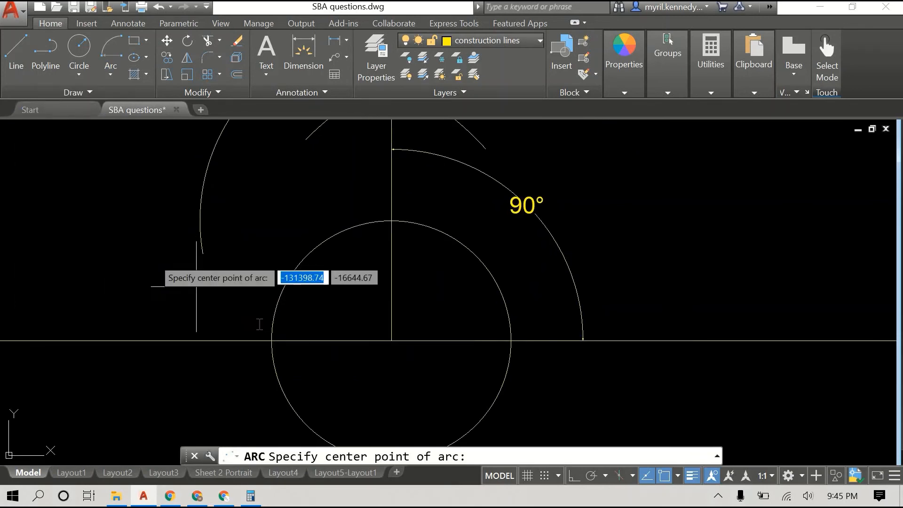
{"action": "mouse_move", "coordinate": [271, 339]}
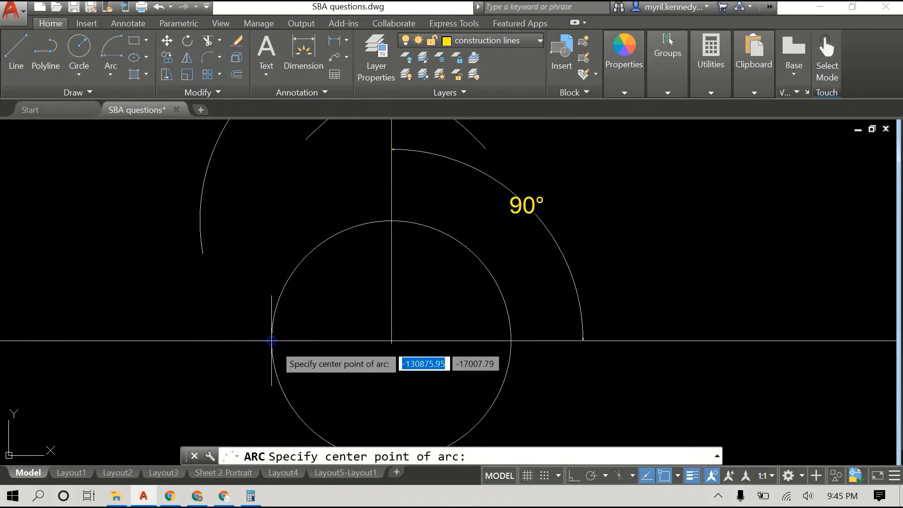
{"action": "left_click", "coordinate": [270, 340]}
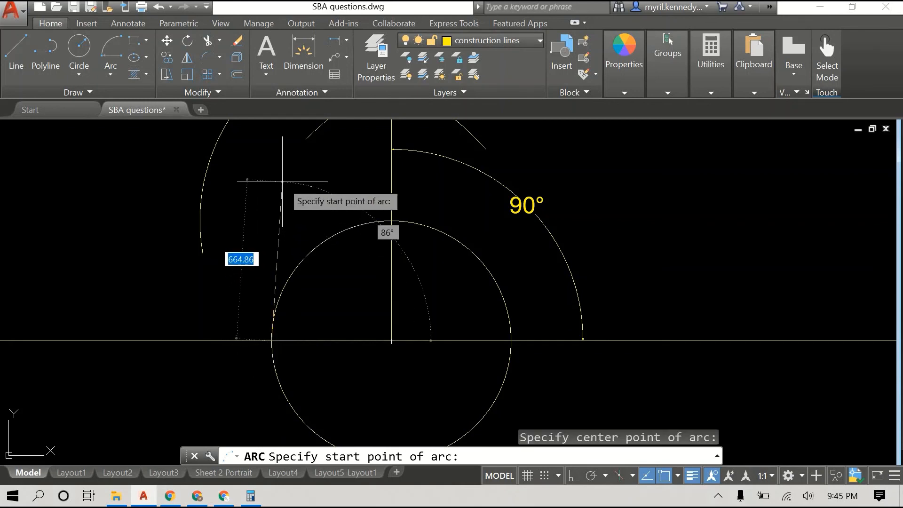
{"action": "type", "text": "800"}
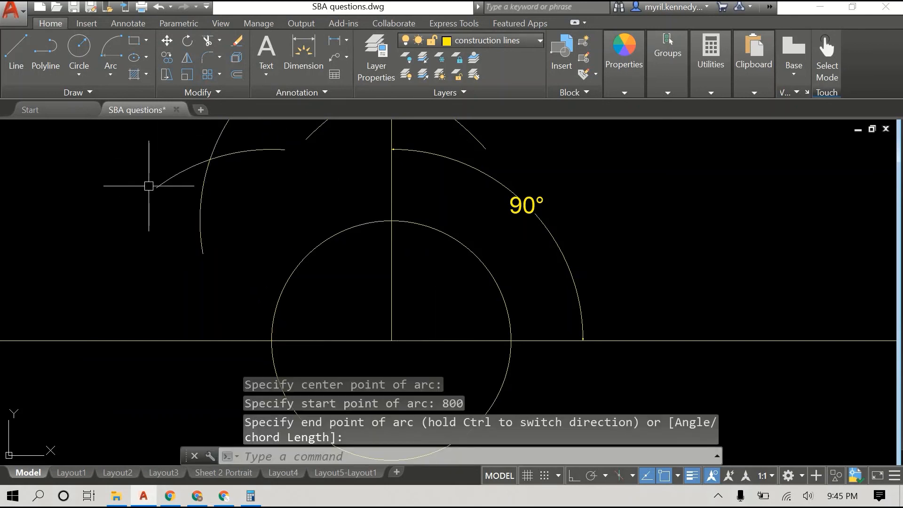
Draw the bisector from the circle's centre through the crossing of the two 800-radius arcs
{"action": "left_click", "coordinate": [16, 50]}
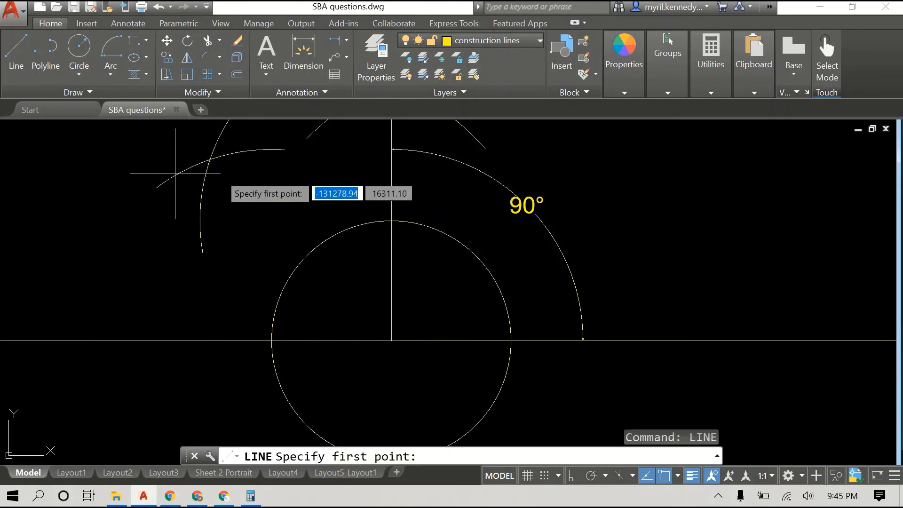
{"action": "mouse_move", "coordinate": [392, 337]}
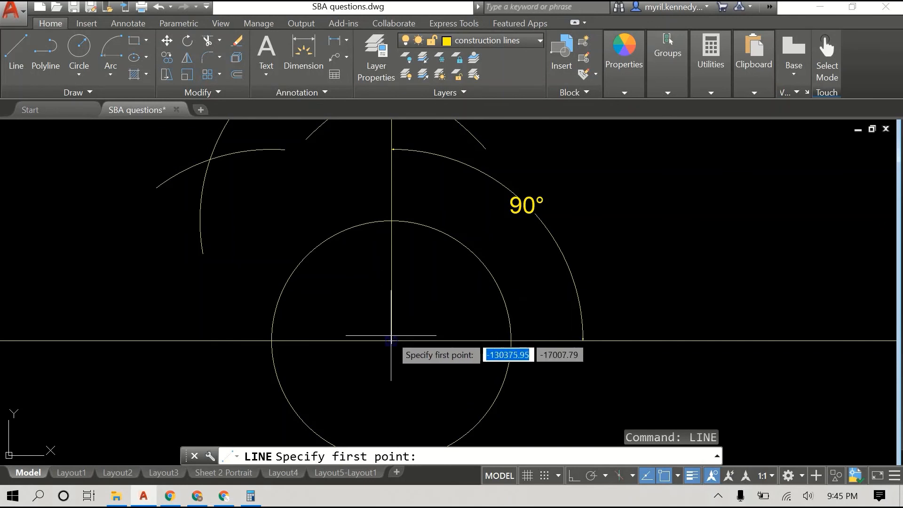
{"action": "mouse_move", "coordinate": [391, 336]}
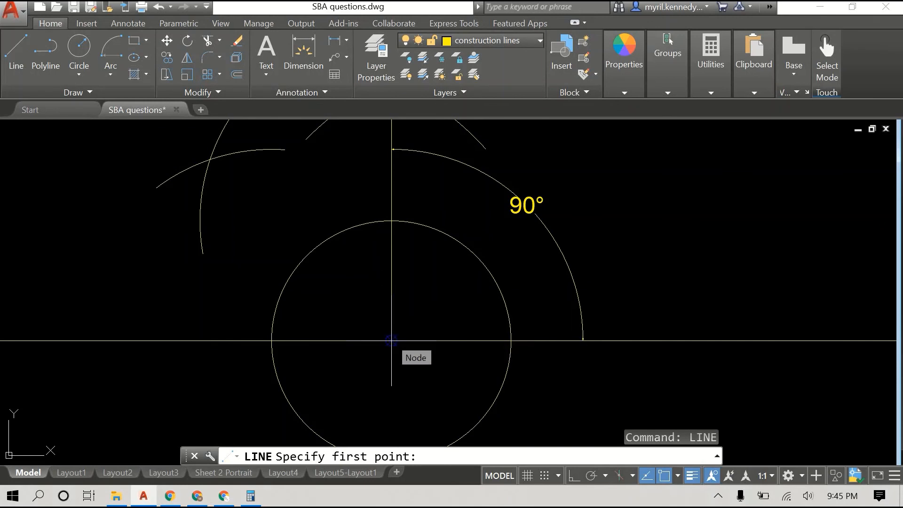
{"action": "left_click", "coordinate": [392, 338]}
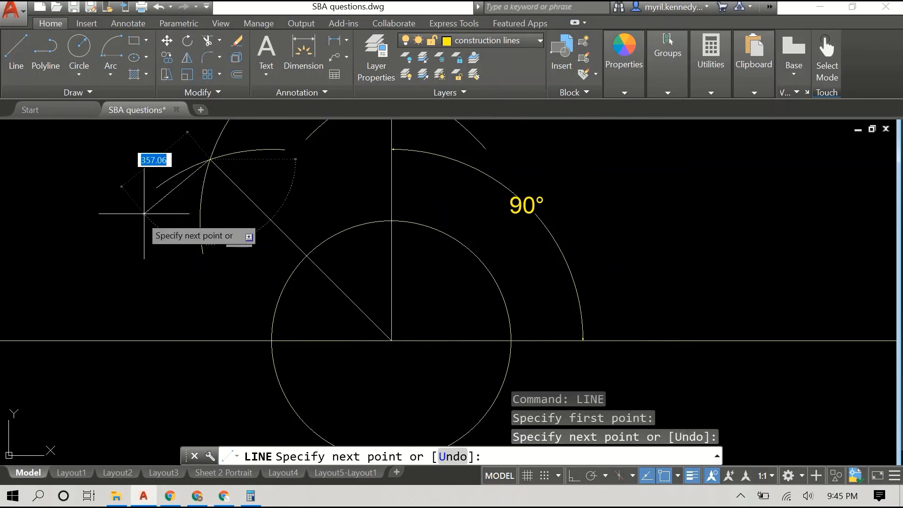
{"action": "key", "text": "Escape"}
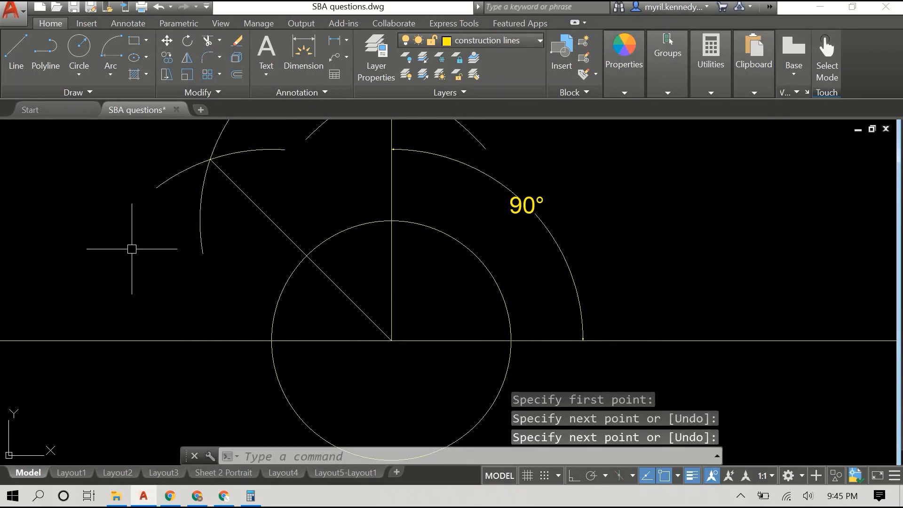
{"action": "type", "text": "dim"}
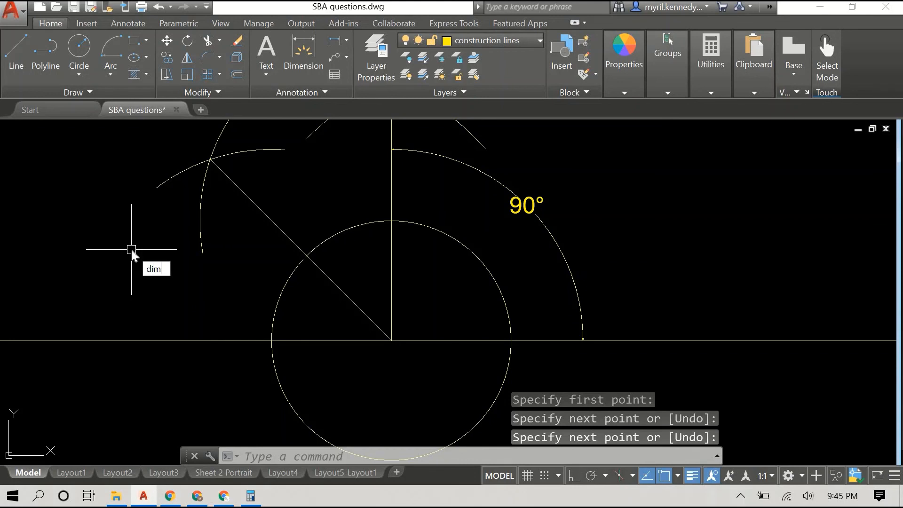
Place a 45° angular dimension between the bisector and the horizontal line, then repeat DIMANGULAR
{"action": "type", "text": "ANG"}
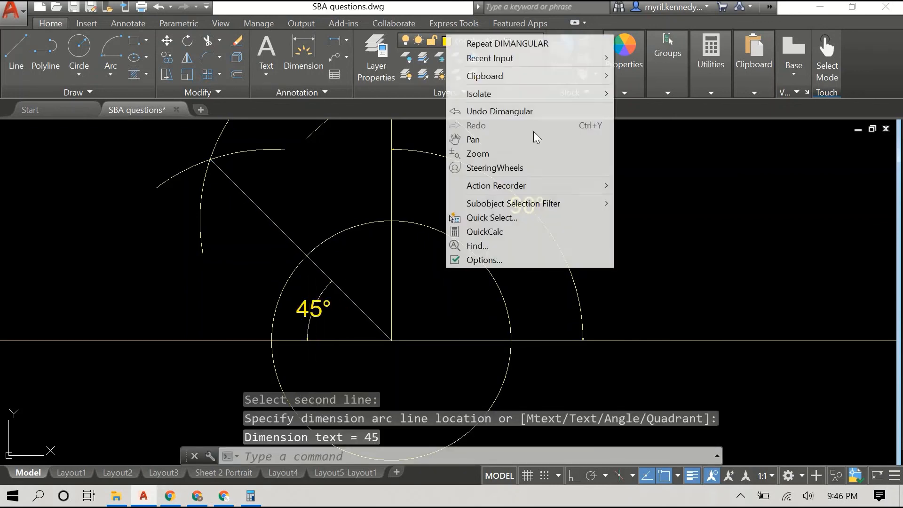
{"action": "left_click", "coordinate": [508, 43]}
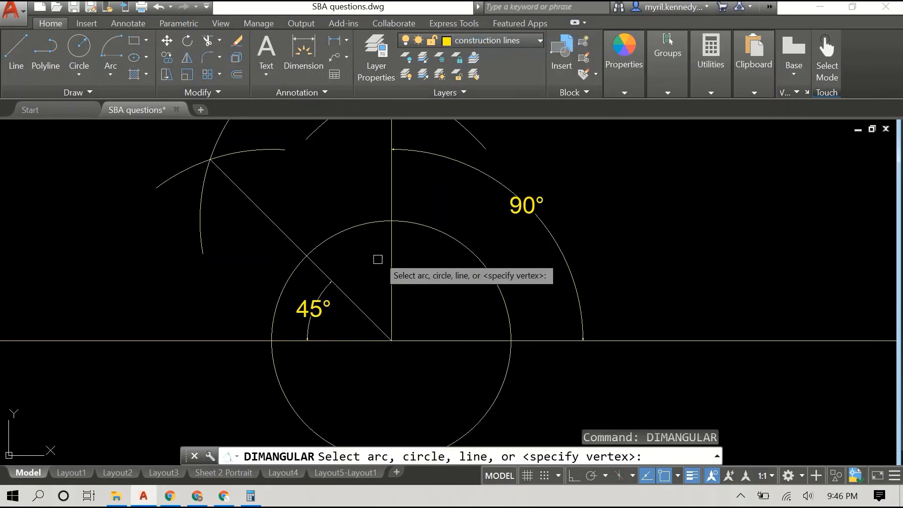
{"action": "left_click", "coordinate": [377, 281]}
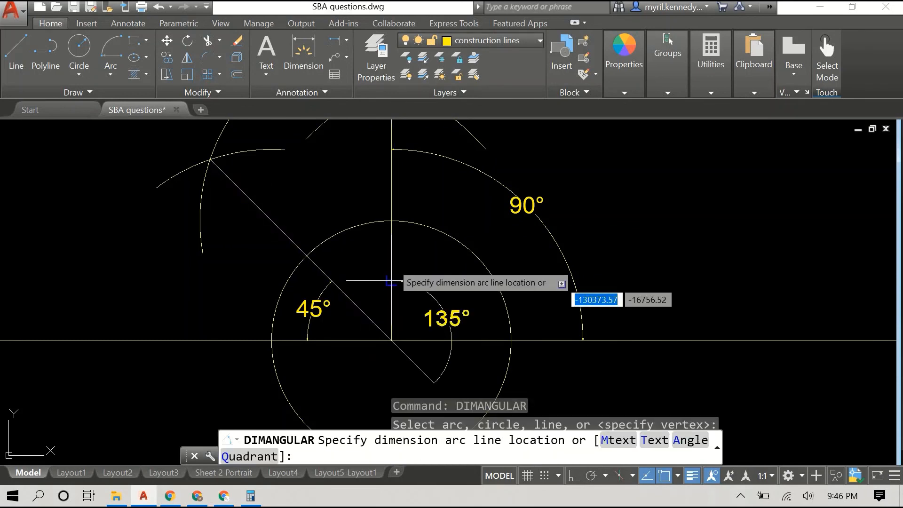